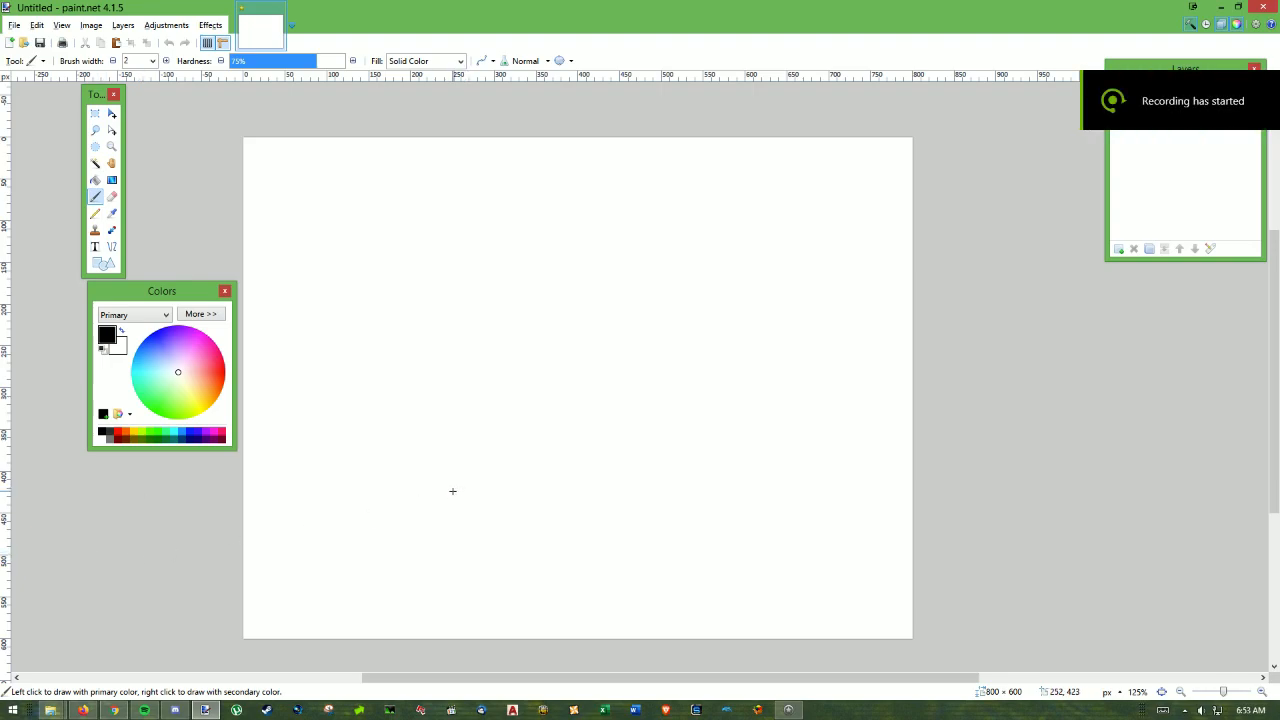
mouse_move(324, 304)
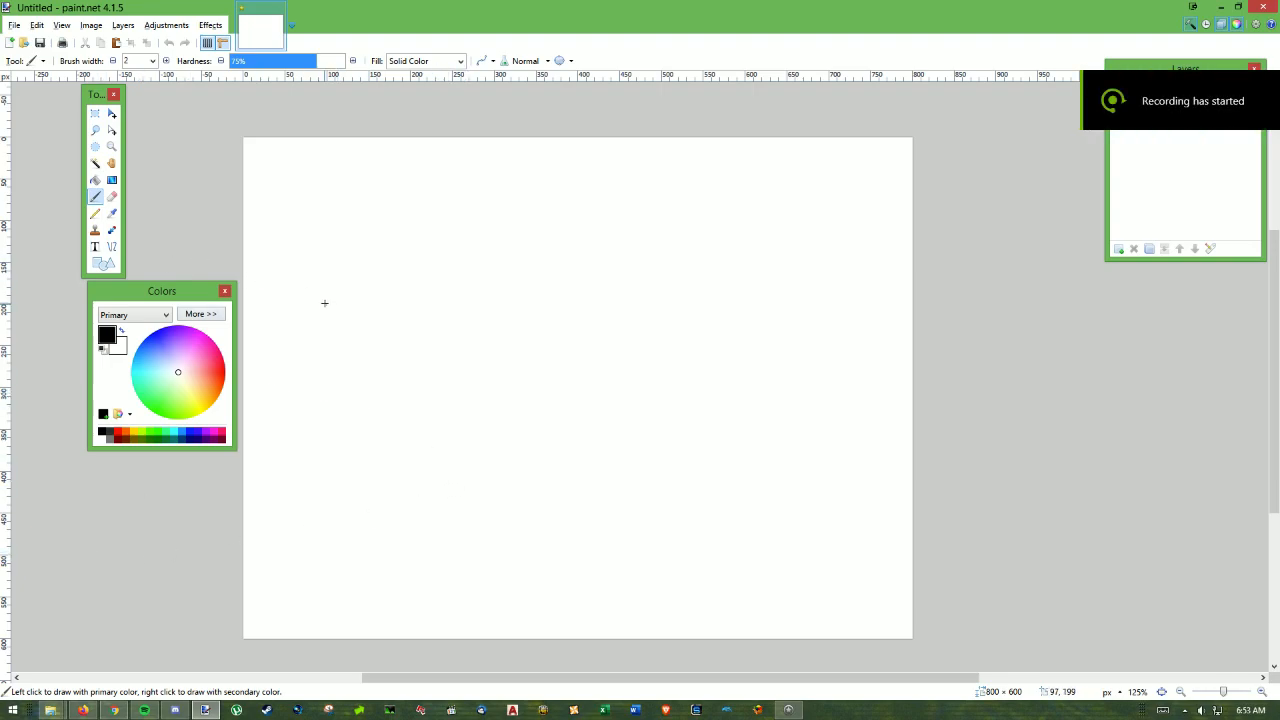
mouse_move(256, 376)
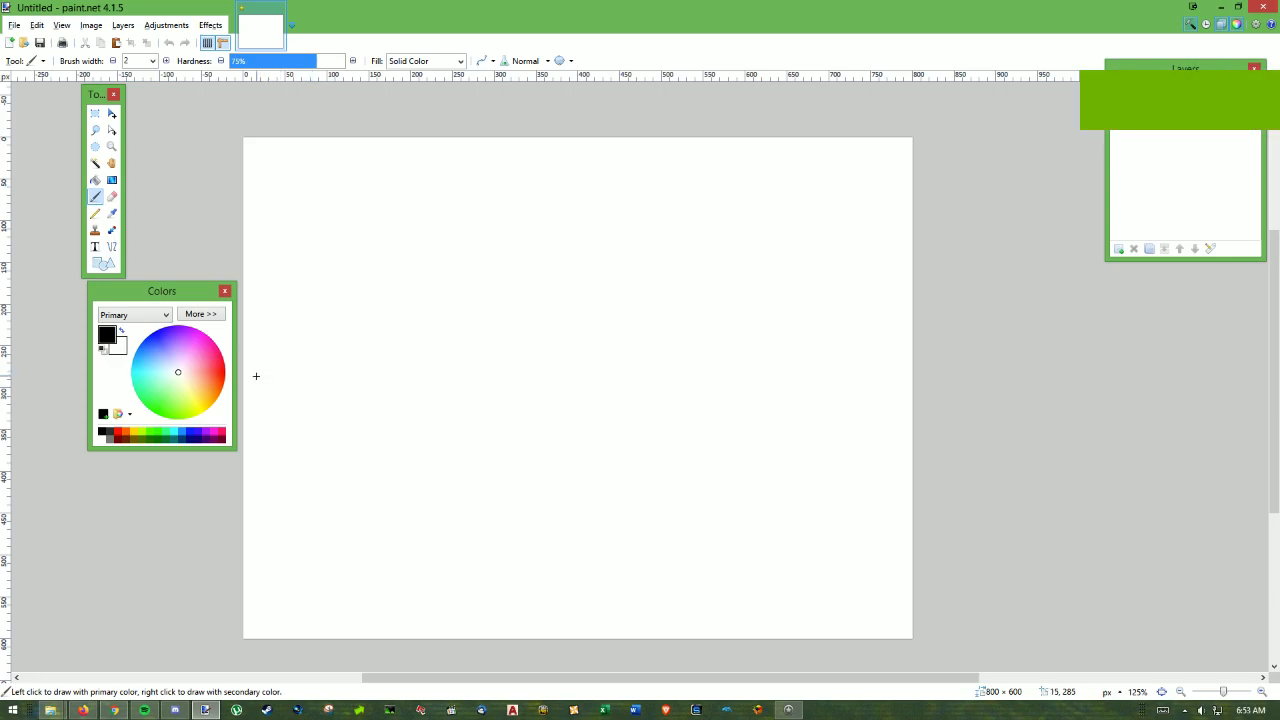
Sketch the left mountain ridge from the canvas edge up over a rounded first peak in black.
left_click_drag(256, 376, 288, 378)
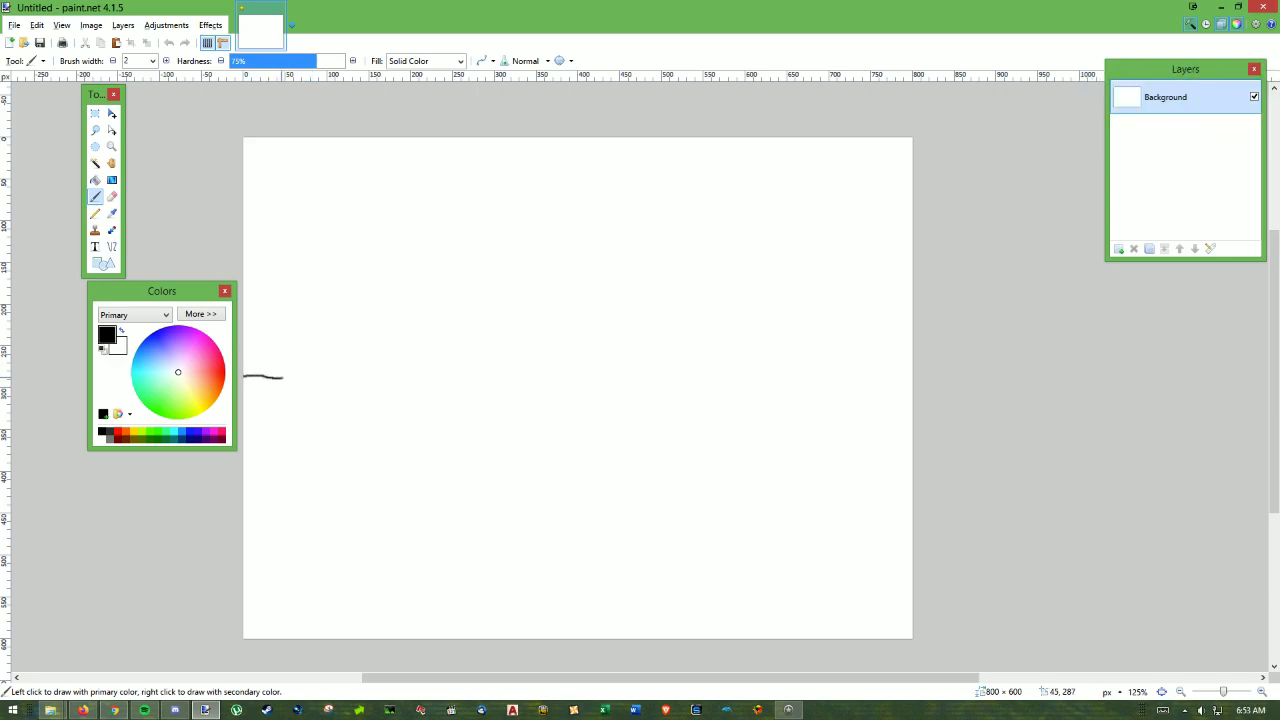
left_click_drag(264, 378, 512, 258)
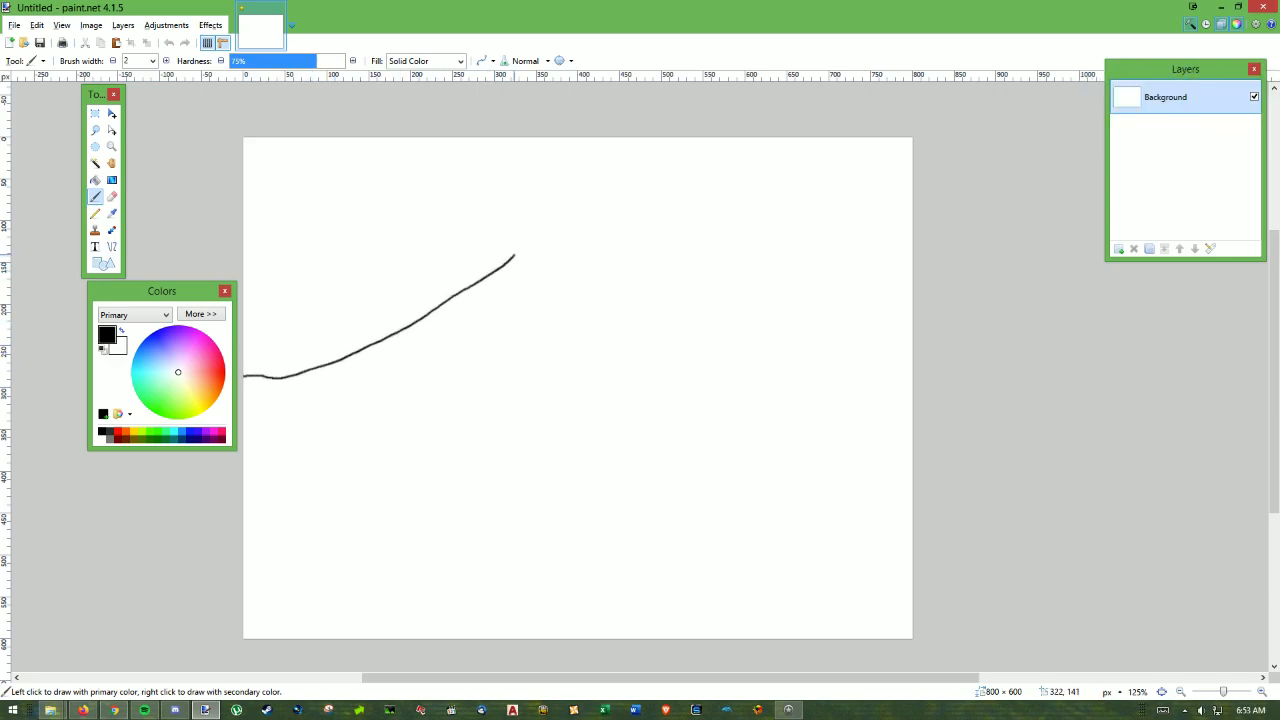
left_click_drag(512, 260, 576, 196)
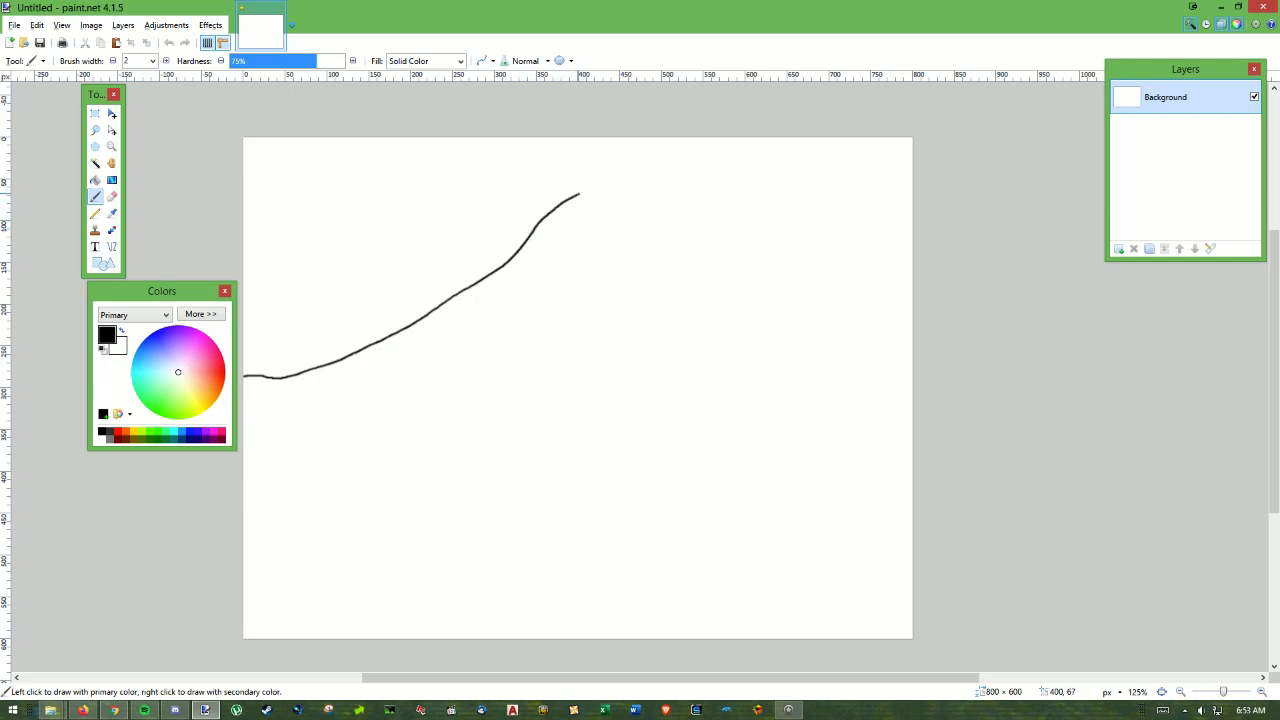
left_click_drag(578, 198, 660, 218)
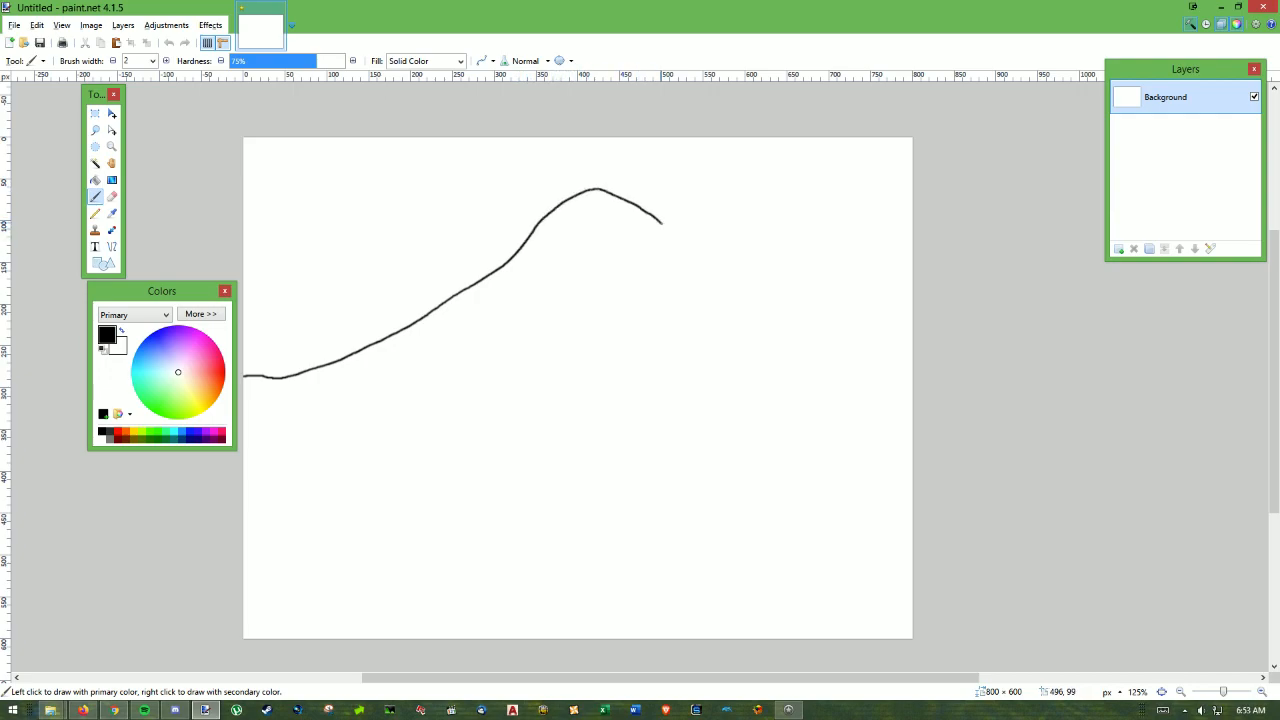
left_click_drag(660, 218, 684, 248)
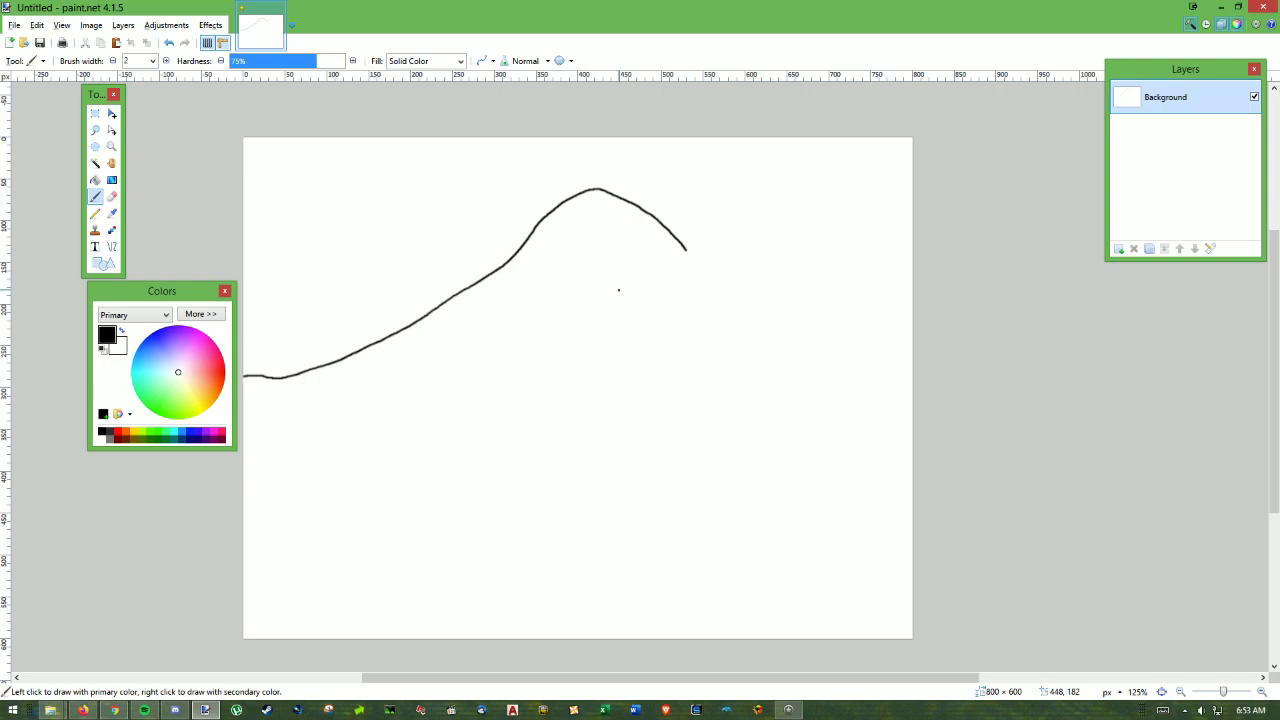
Draw a second peak sloping down to the right edge, then add a small peak between the two.
left_click_drag(620, 290, 758, 222)
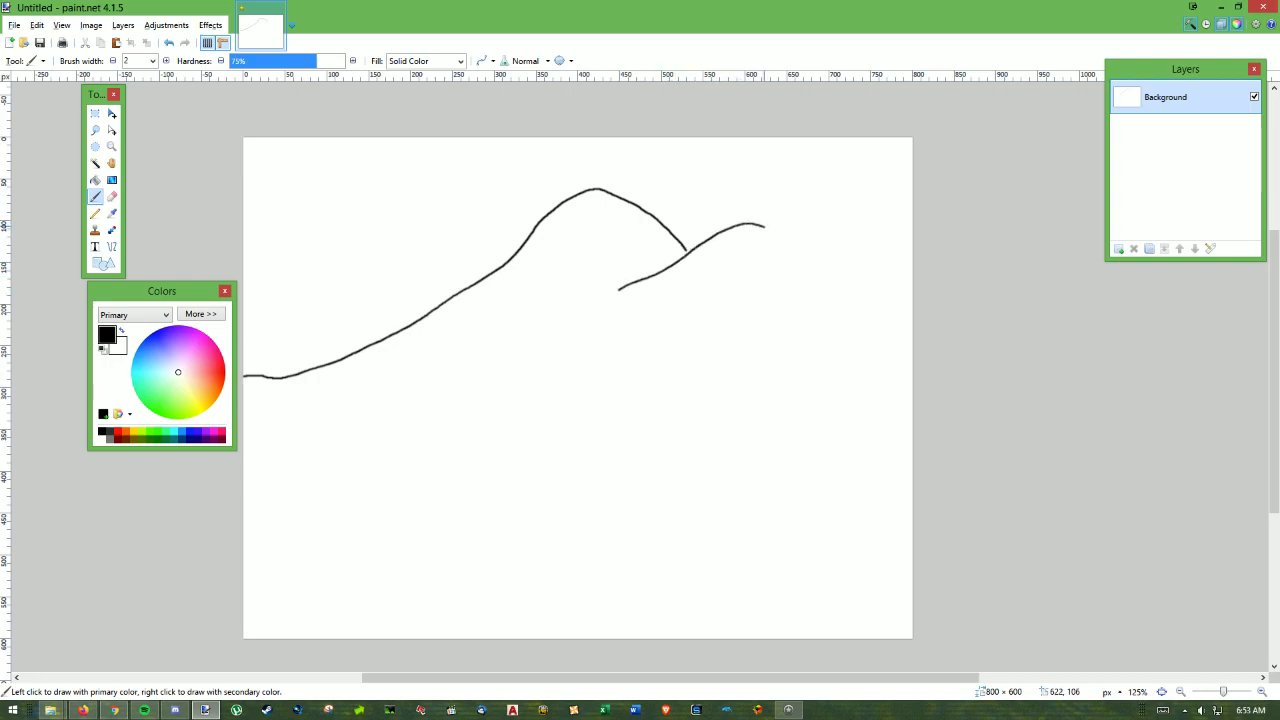
left_click_drag(760, 224, 824, 276)
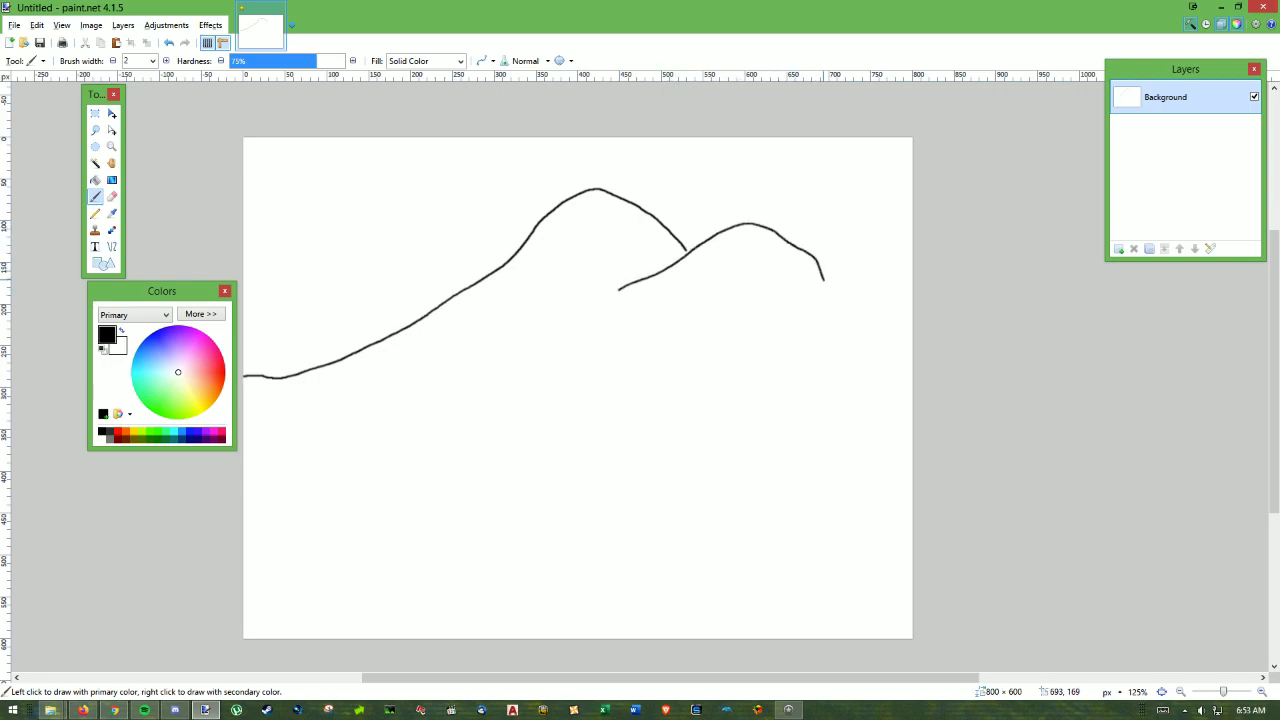
left_click_drag(824, 270, 890, 318)
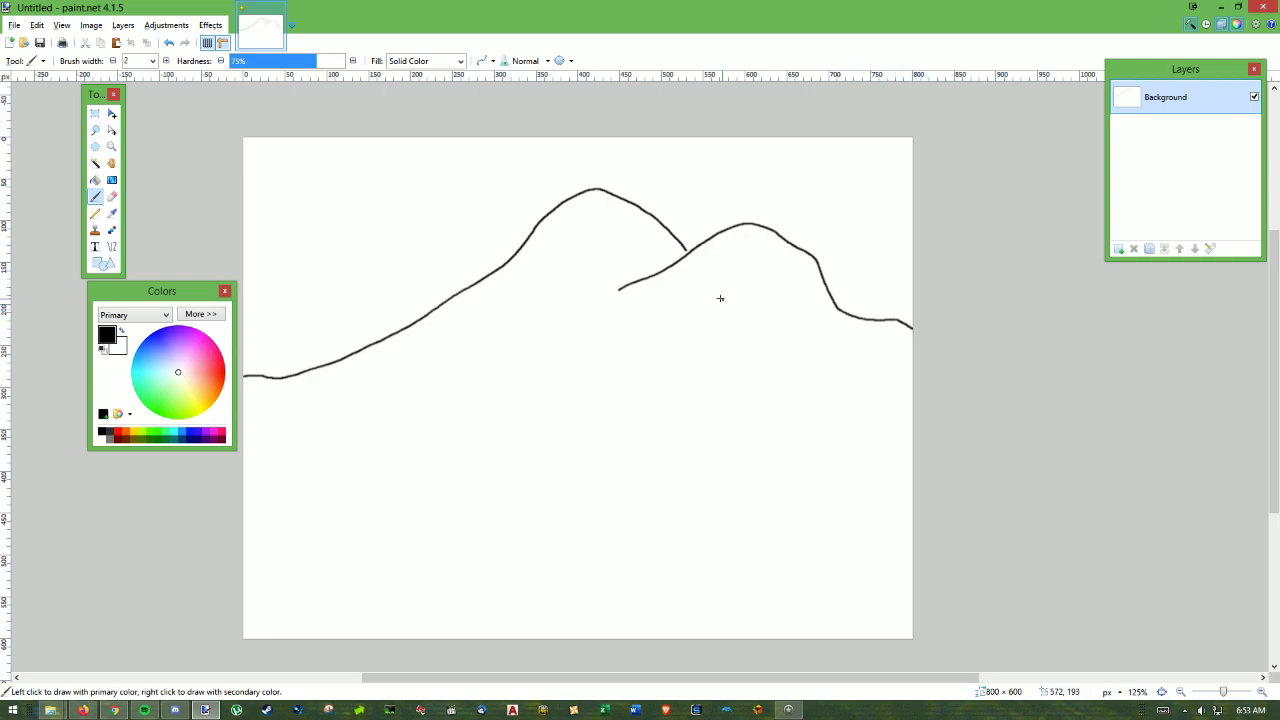
mouse_move(690, 252)
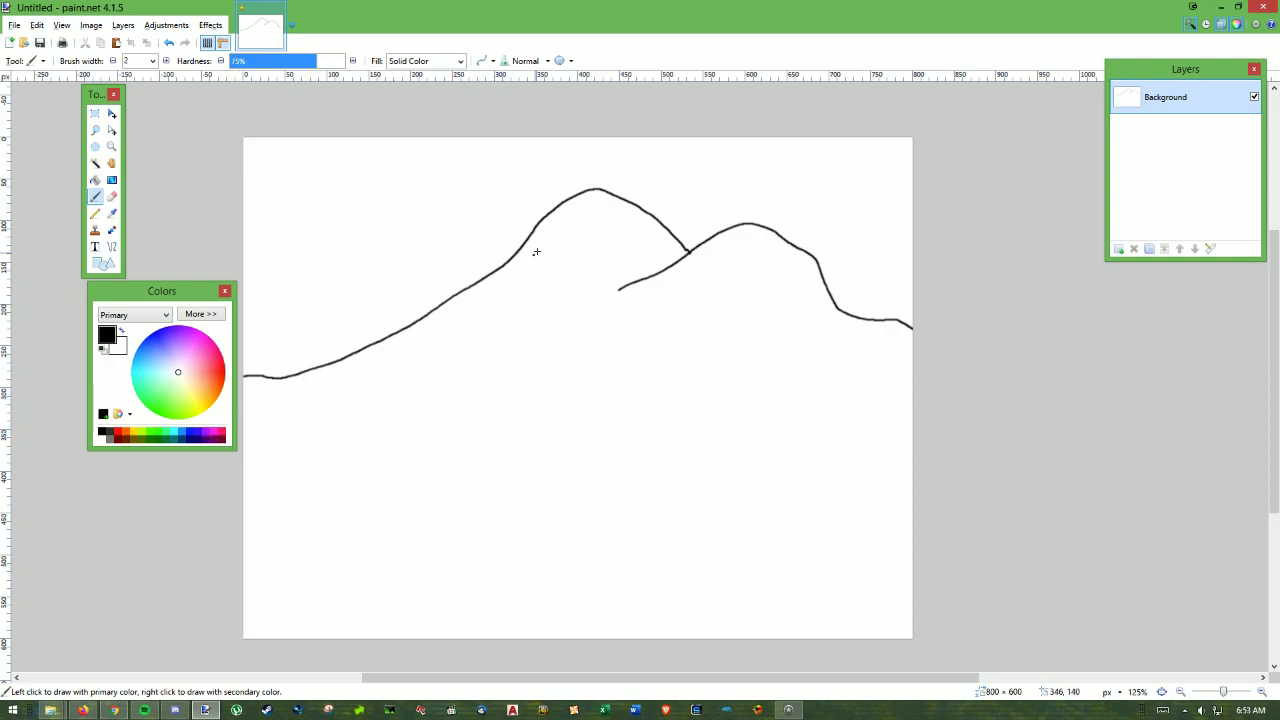
left_click_drag(604, 192, 650, 198)
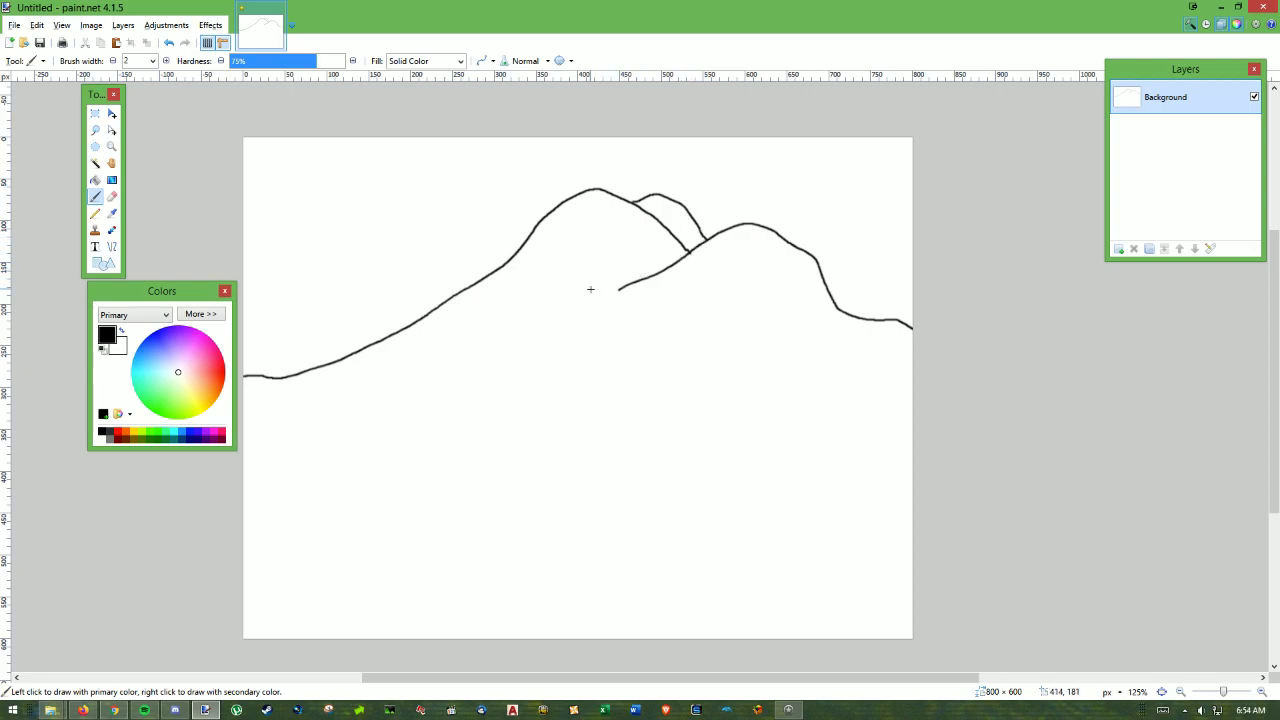
mouse_move(584, 292)
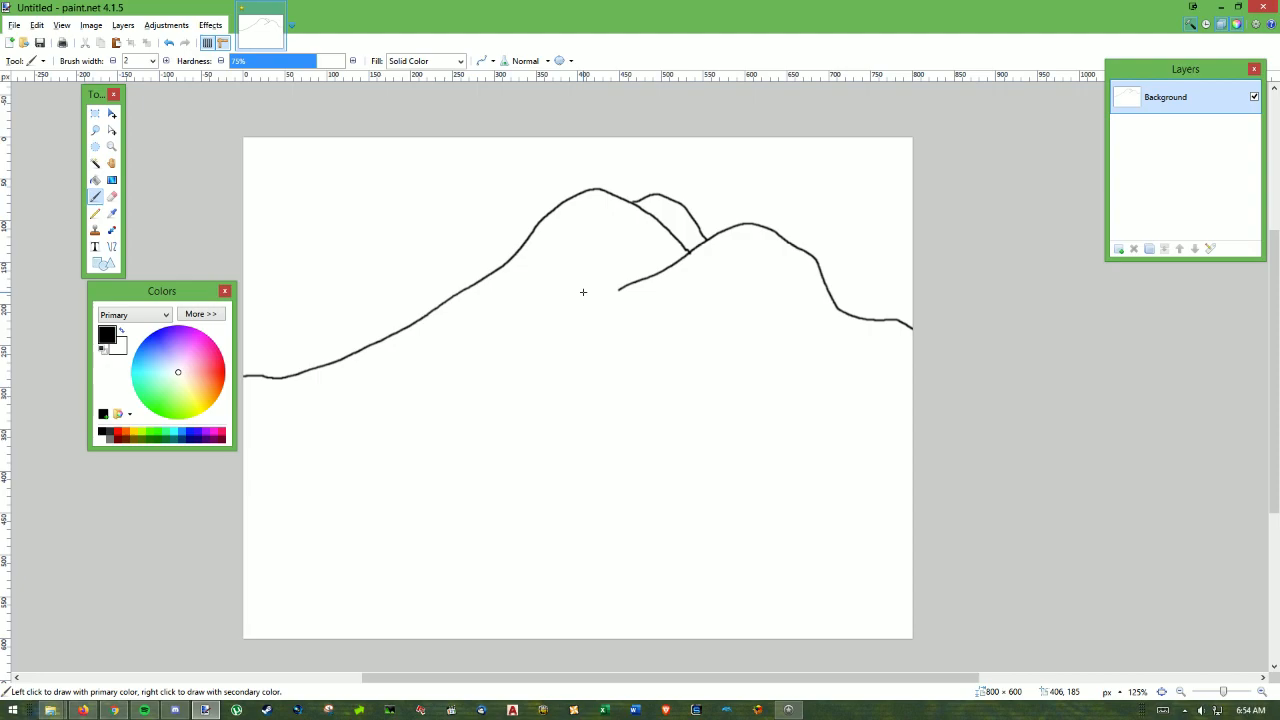
mouse_move(574, 296)
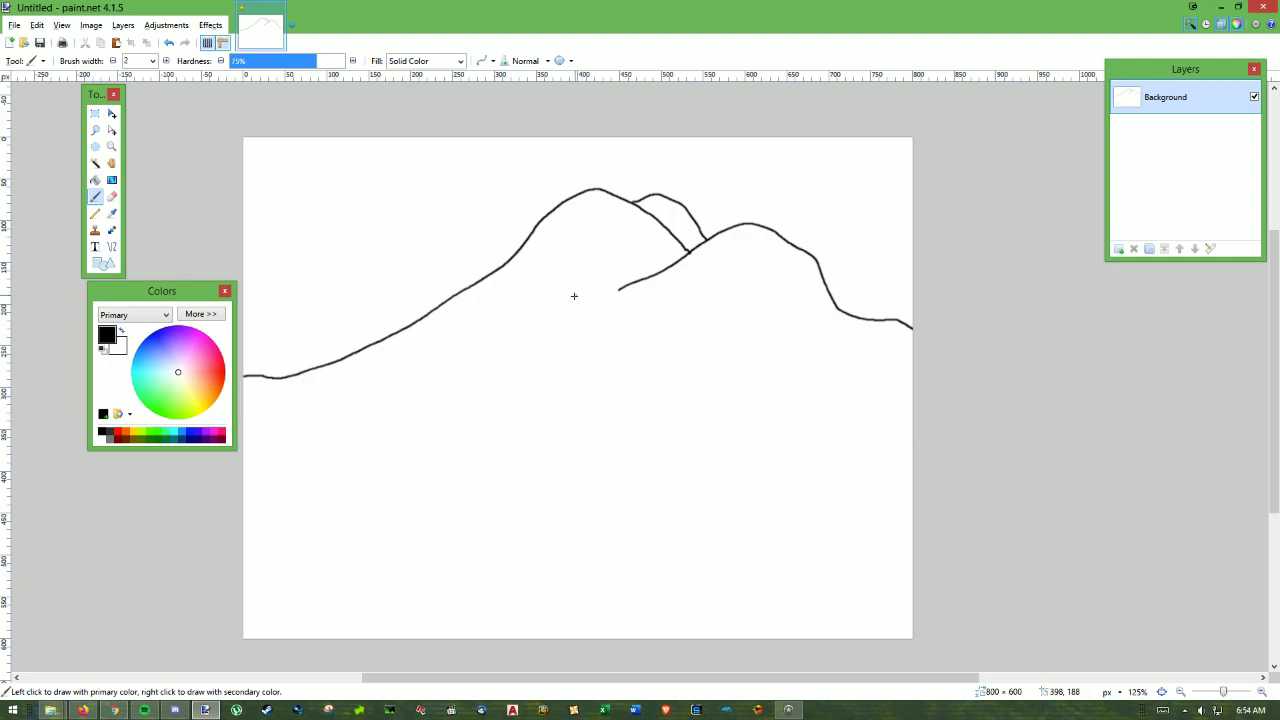
mouse_move(480, 348)
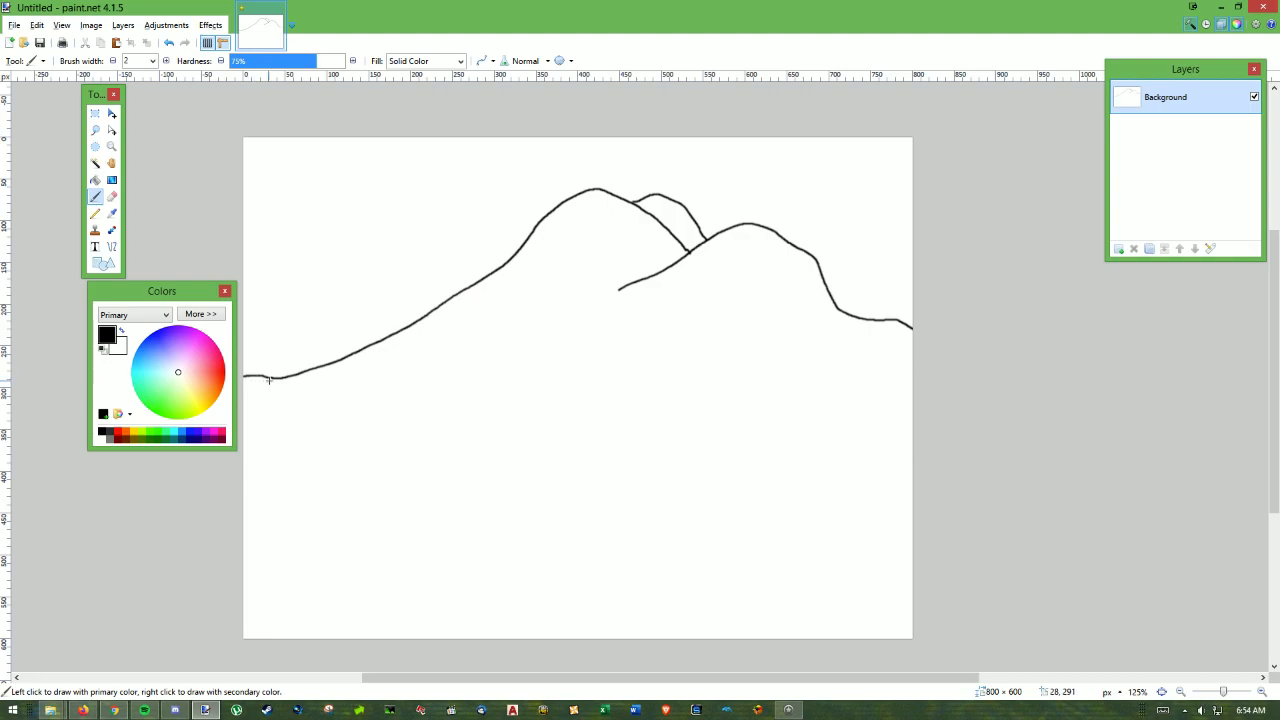
mouse_move(396, 412)
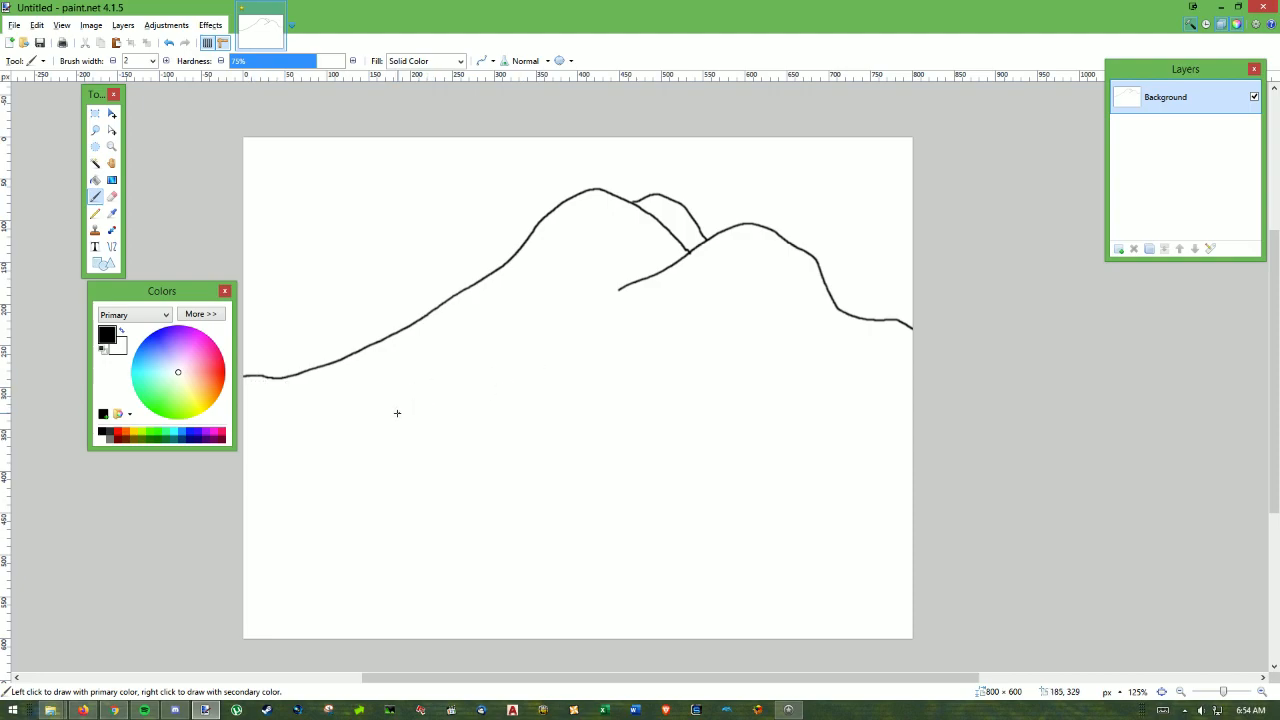
Draw a small stacked shell shape of rounded black curves with a pointed crest below the left slope.
left_click_drag(490, 404, 500, 396)
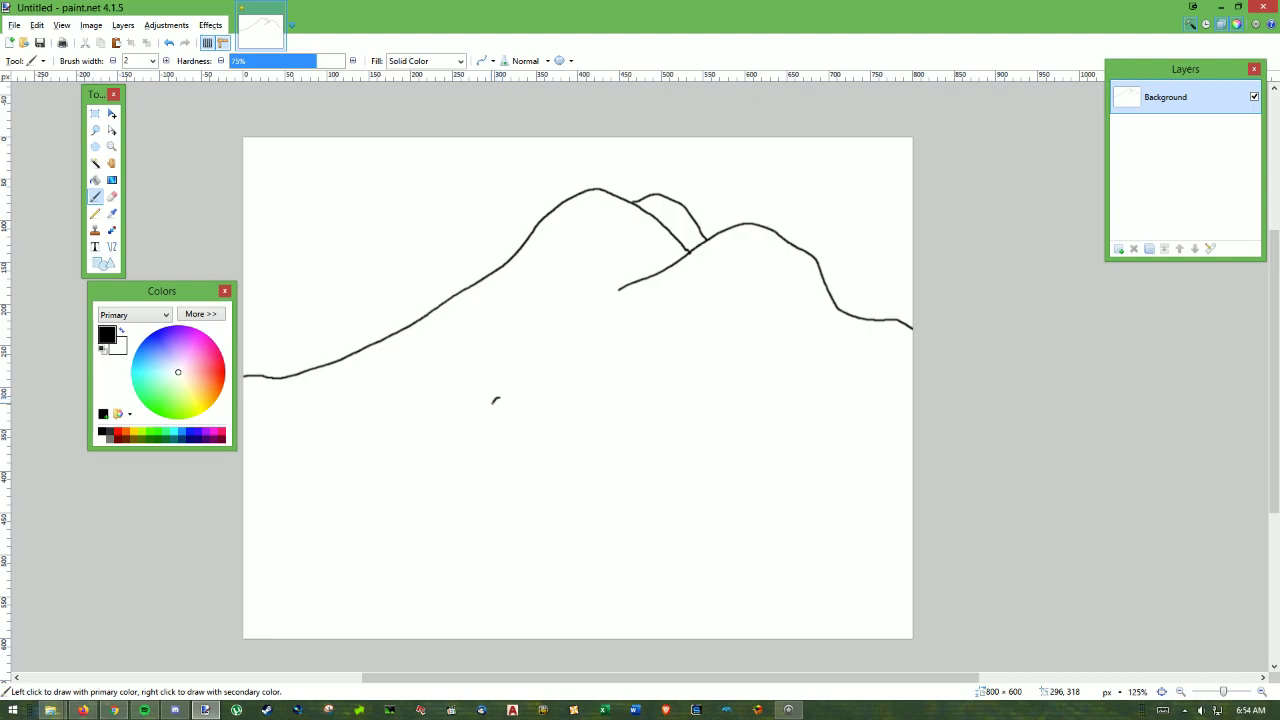
left_click_drag(496, 400, 470, 420)
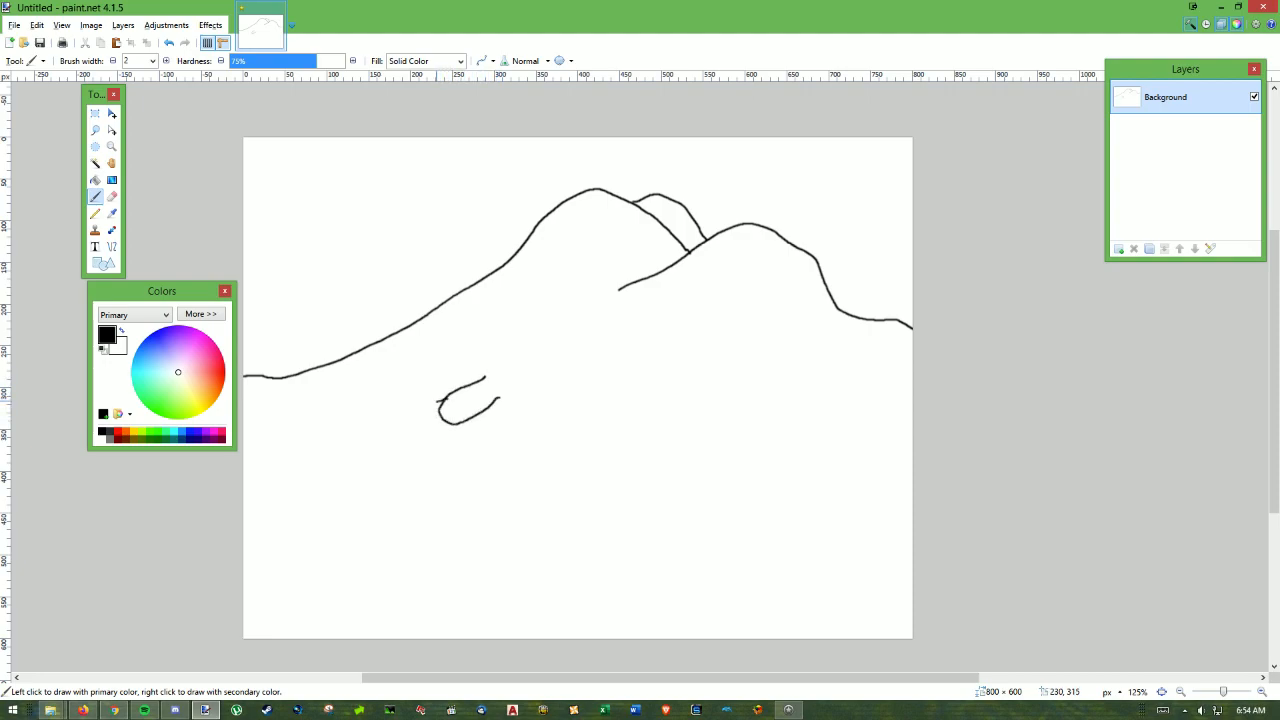
left_click_drag(470, 380, 440, 420)
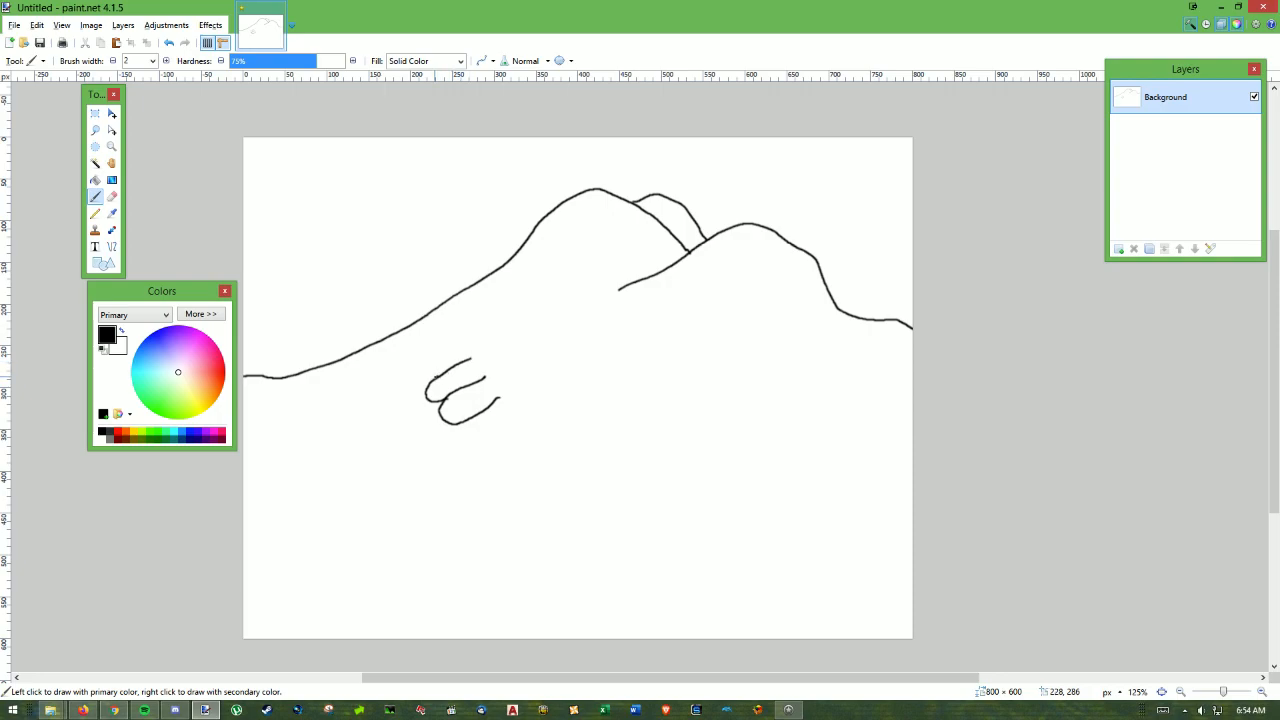
left_click_drag(430, 380, 450, 356)
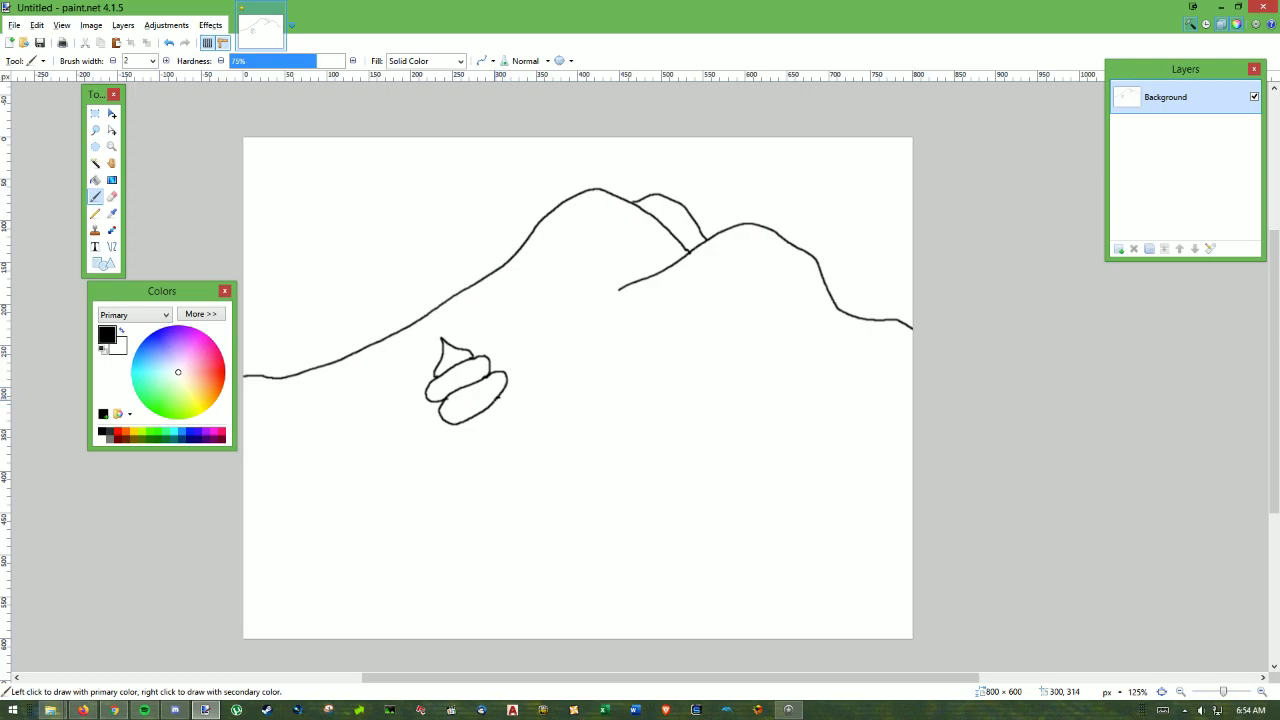
mouse_move(212, 378)
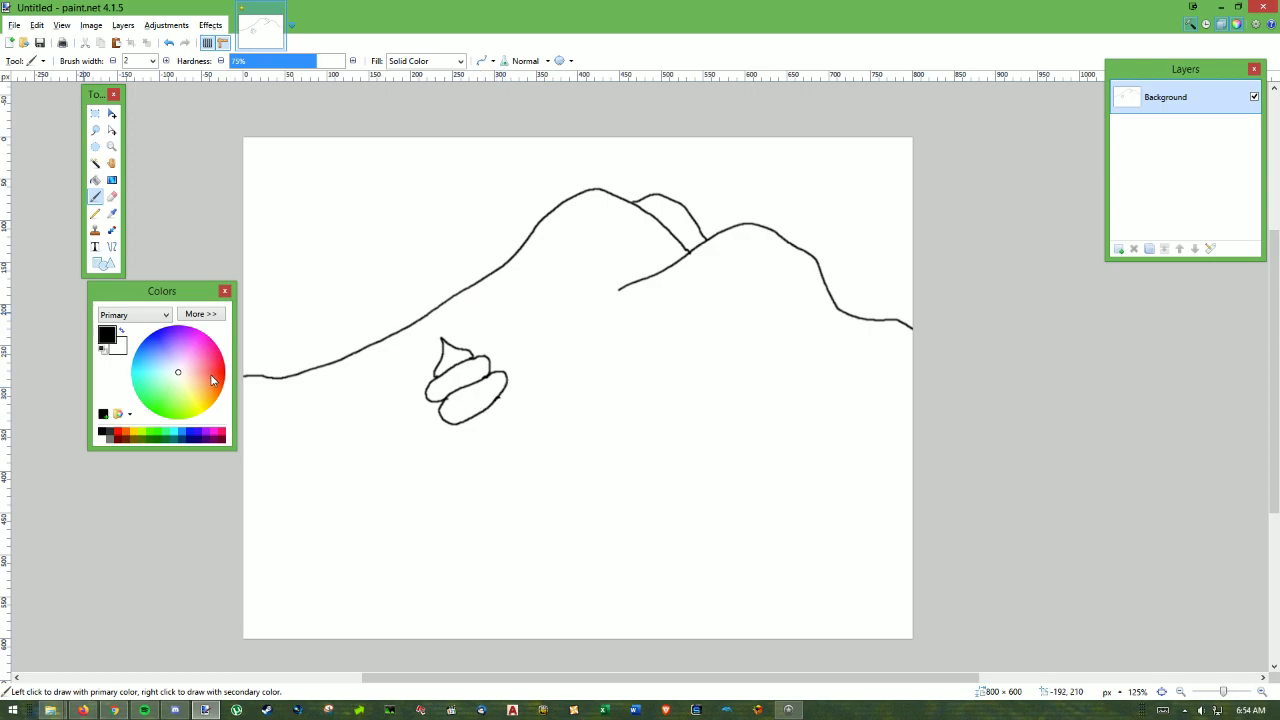
Draw the crab's orange rounded body and a curled leg under the shell, then switch back to black.
left_click(224, 380)
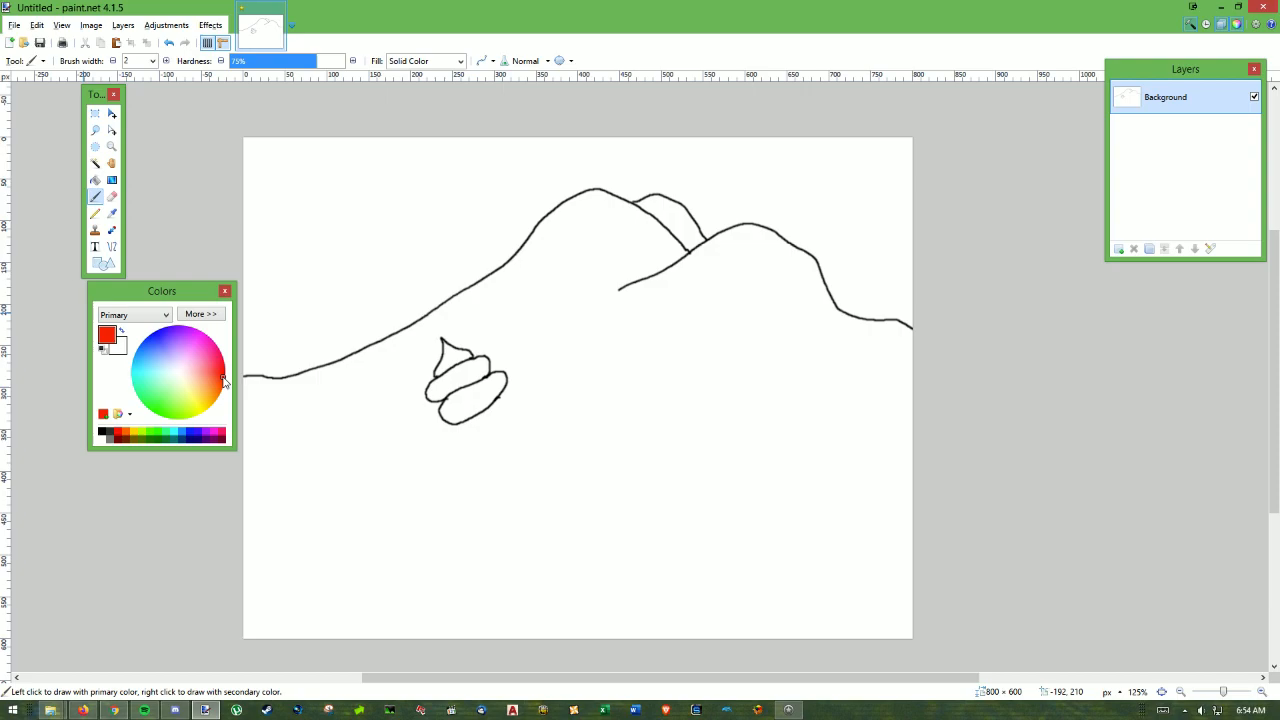
mouse_move(456, 422)
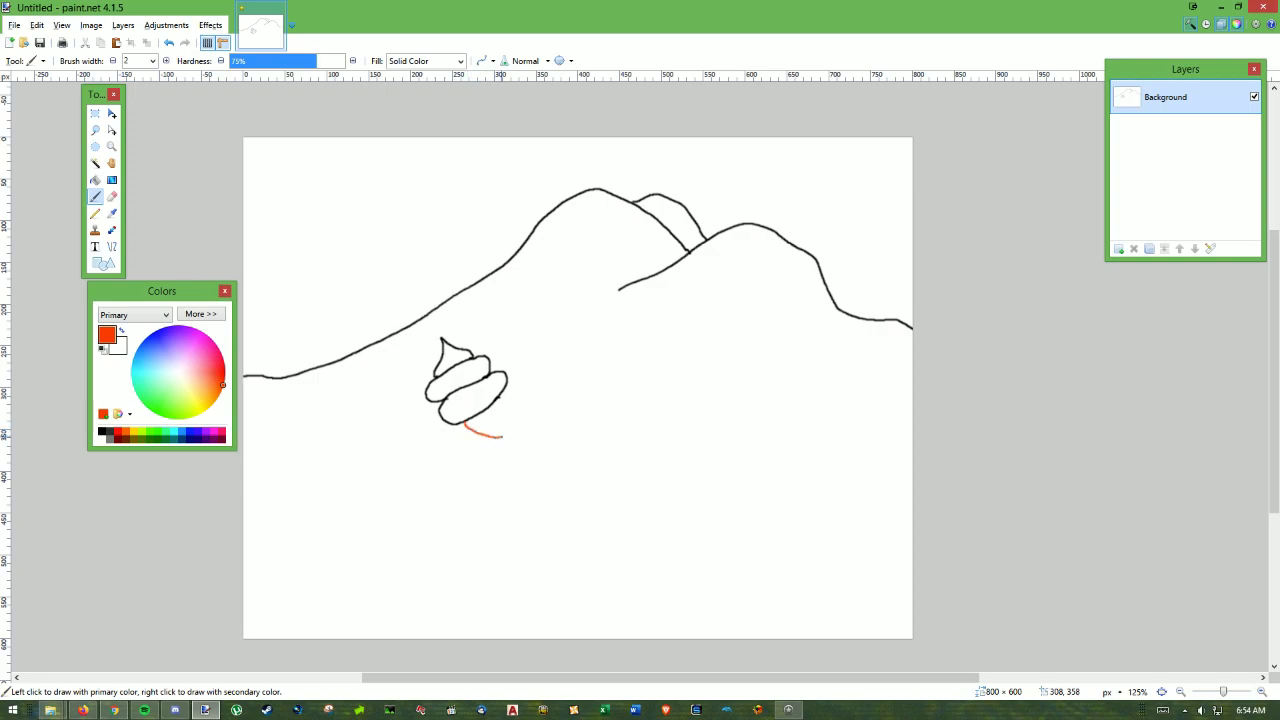
left_click_drag(484, 432, 516, 432)
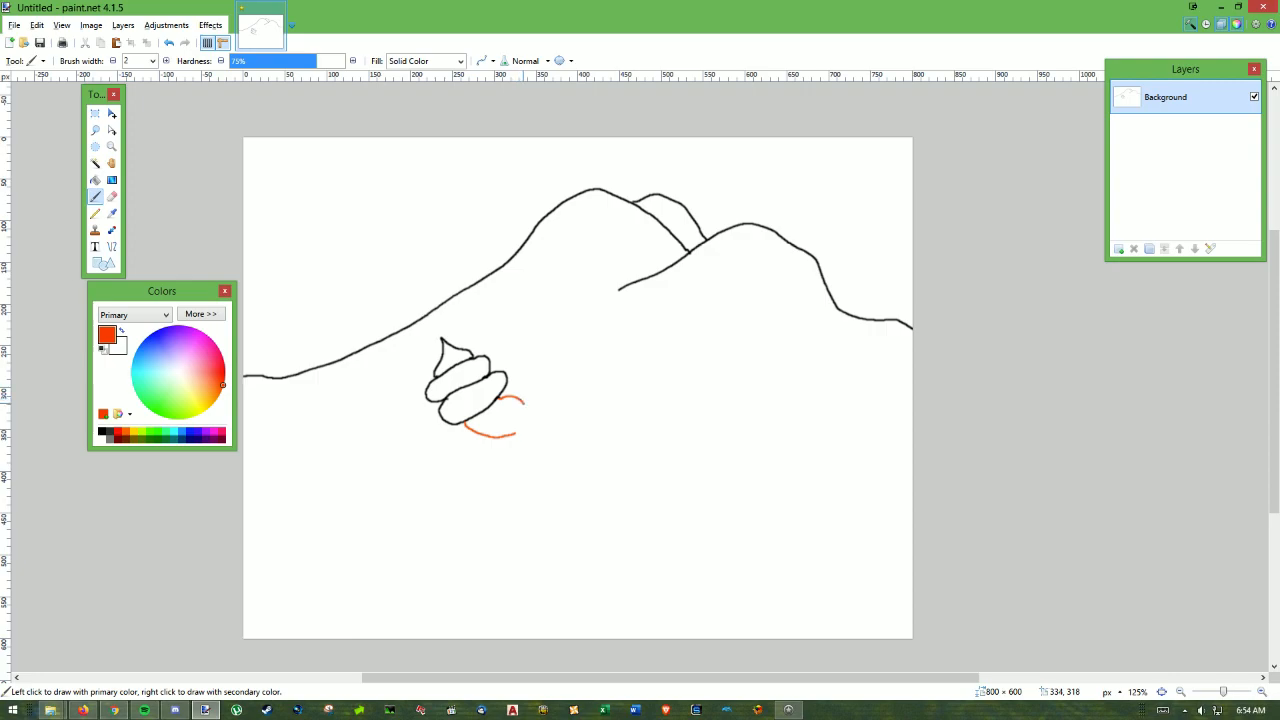
left_click_drag(520, 400, 510, 428)
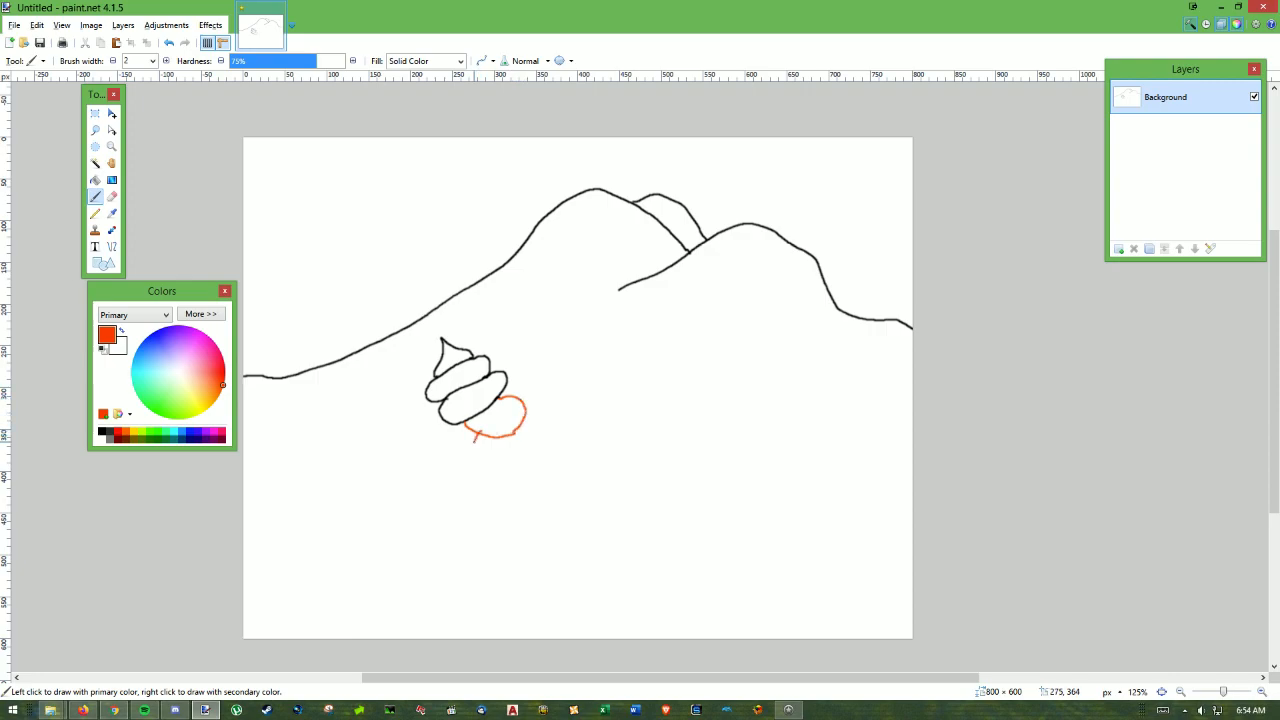
left_click_drag(510, 424, 478, 464)
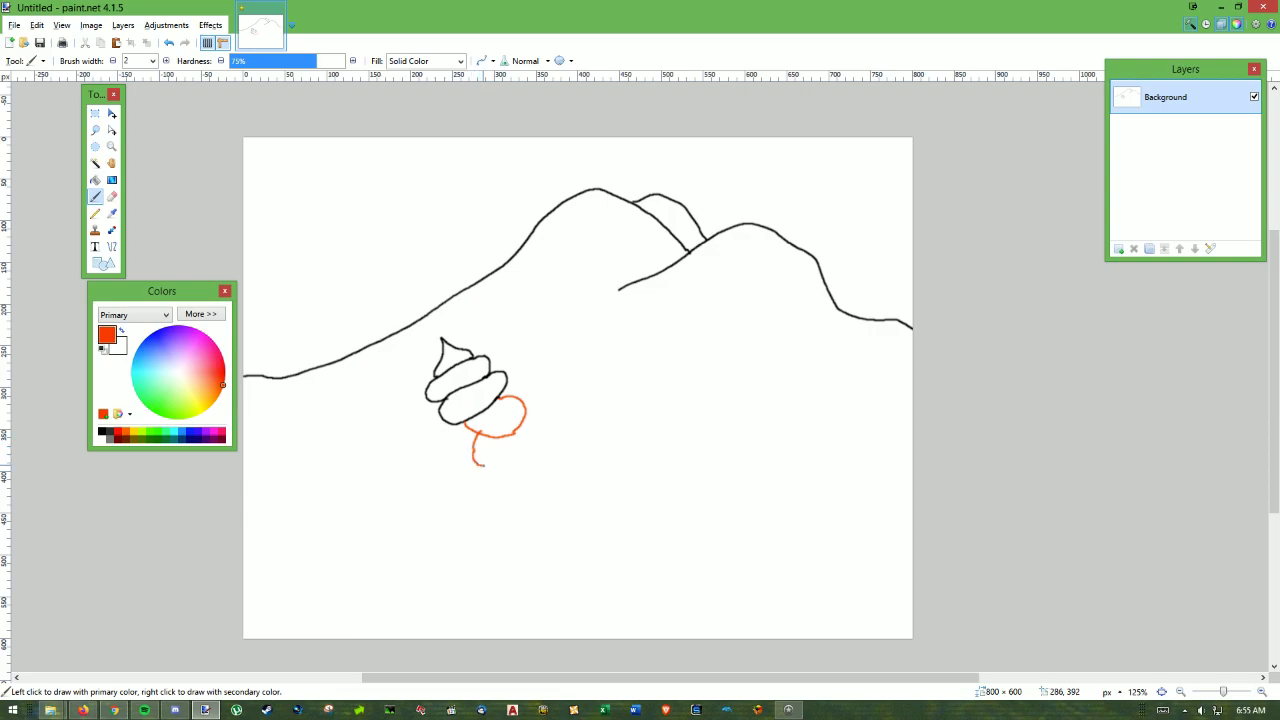
left_click_drag(476, 444, 480, 460)
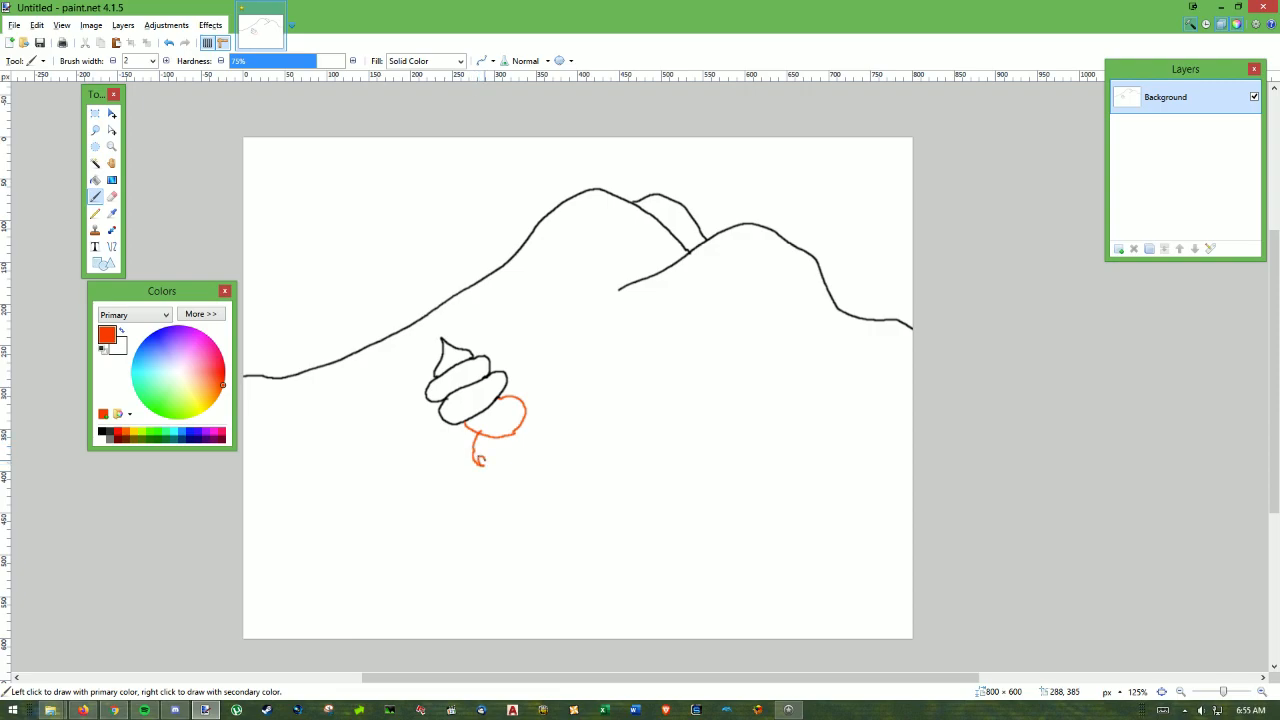
mouse_move(480, 456)
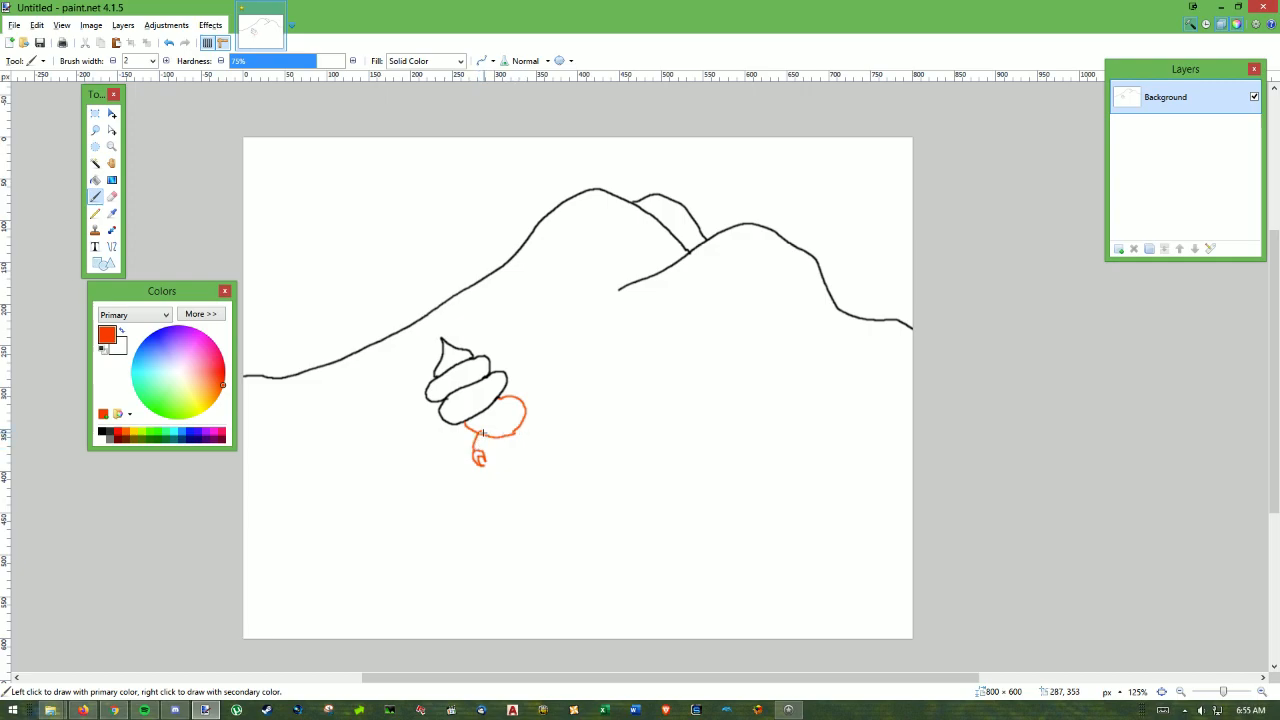
mouse_move(508, 426)
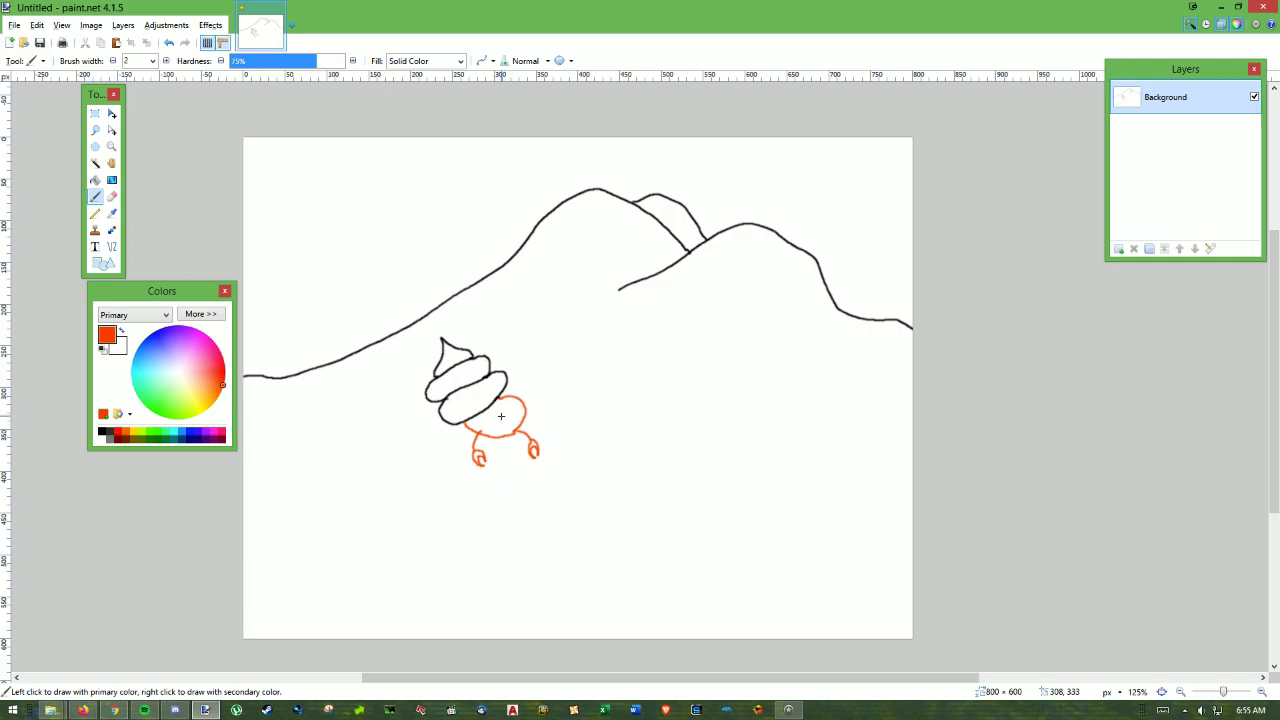
left_click(500, 418)
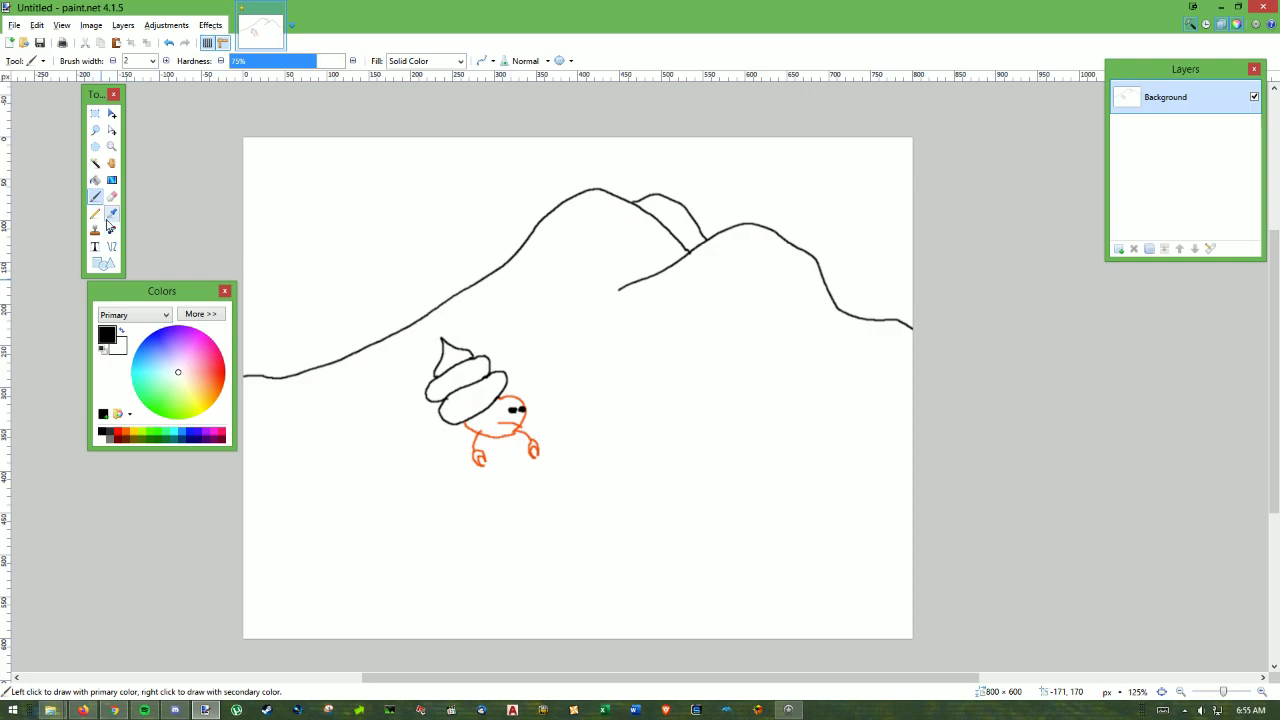
Switch to the Paint Bucket tool after giving the crab black eyes.
left_click(96, 180)
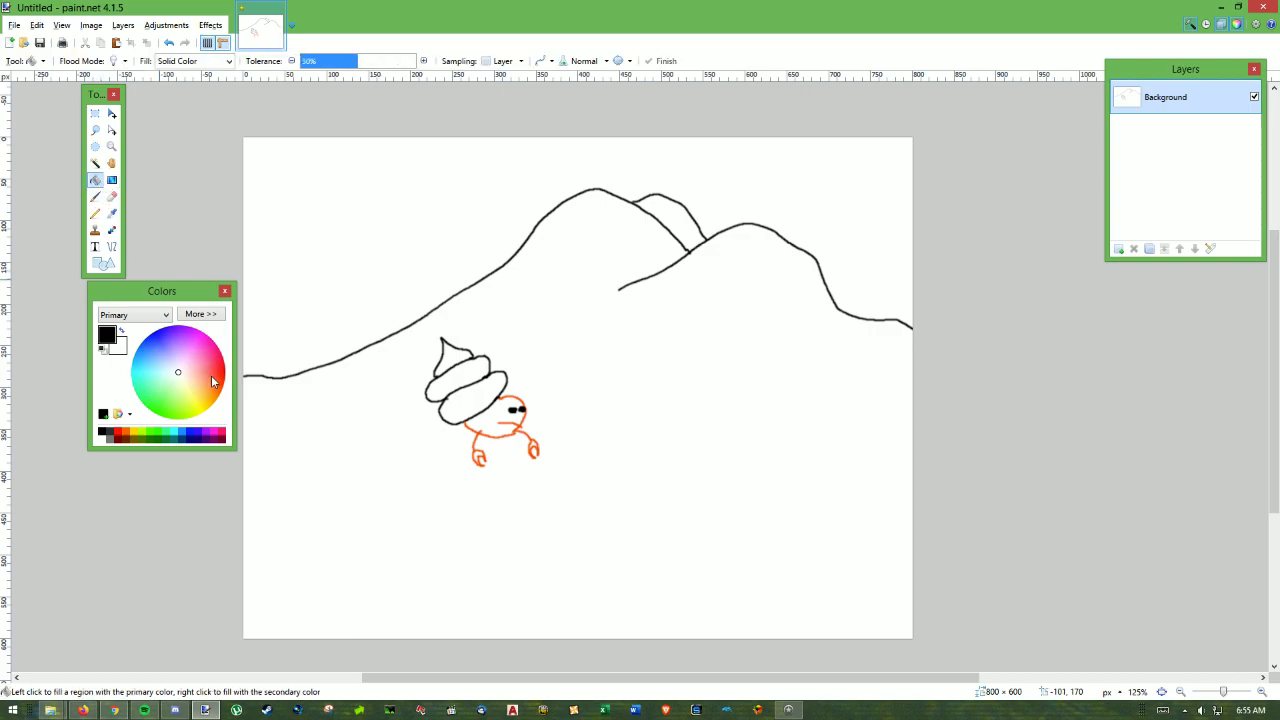
Pick a peach colour and fill the crab's body with it.
left_click(212, 374)
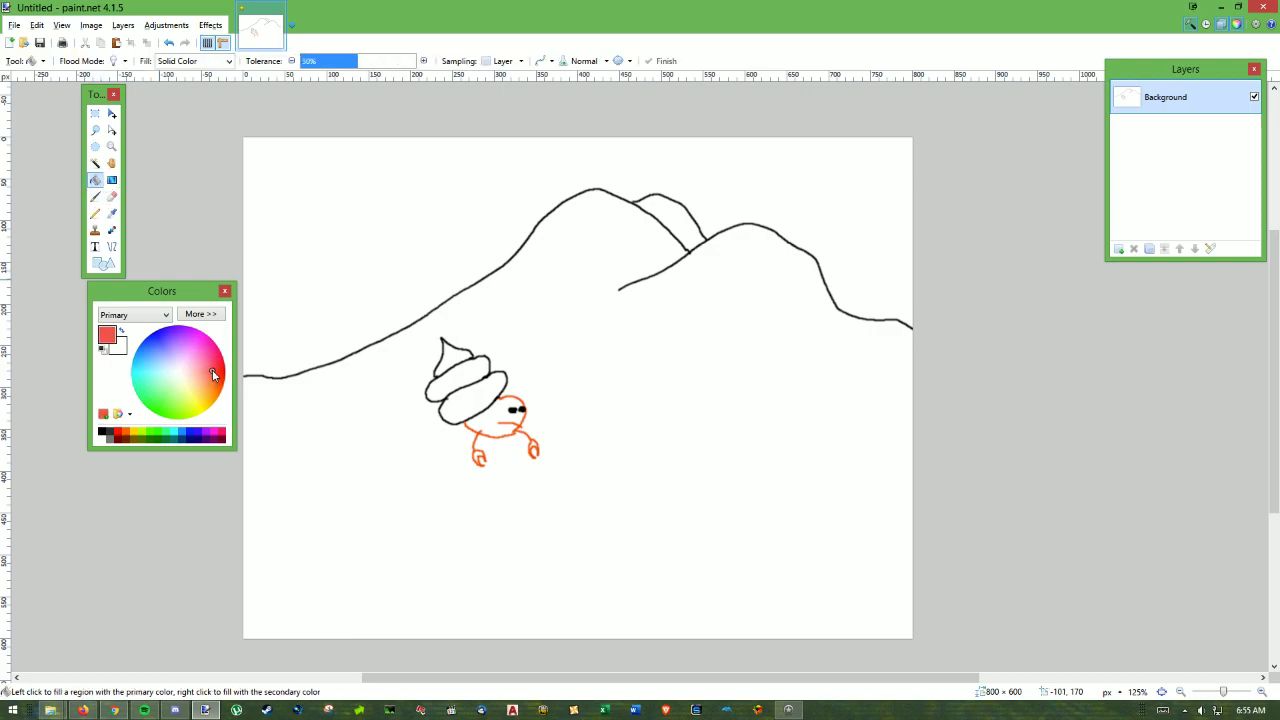
left_click(212, 376)
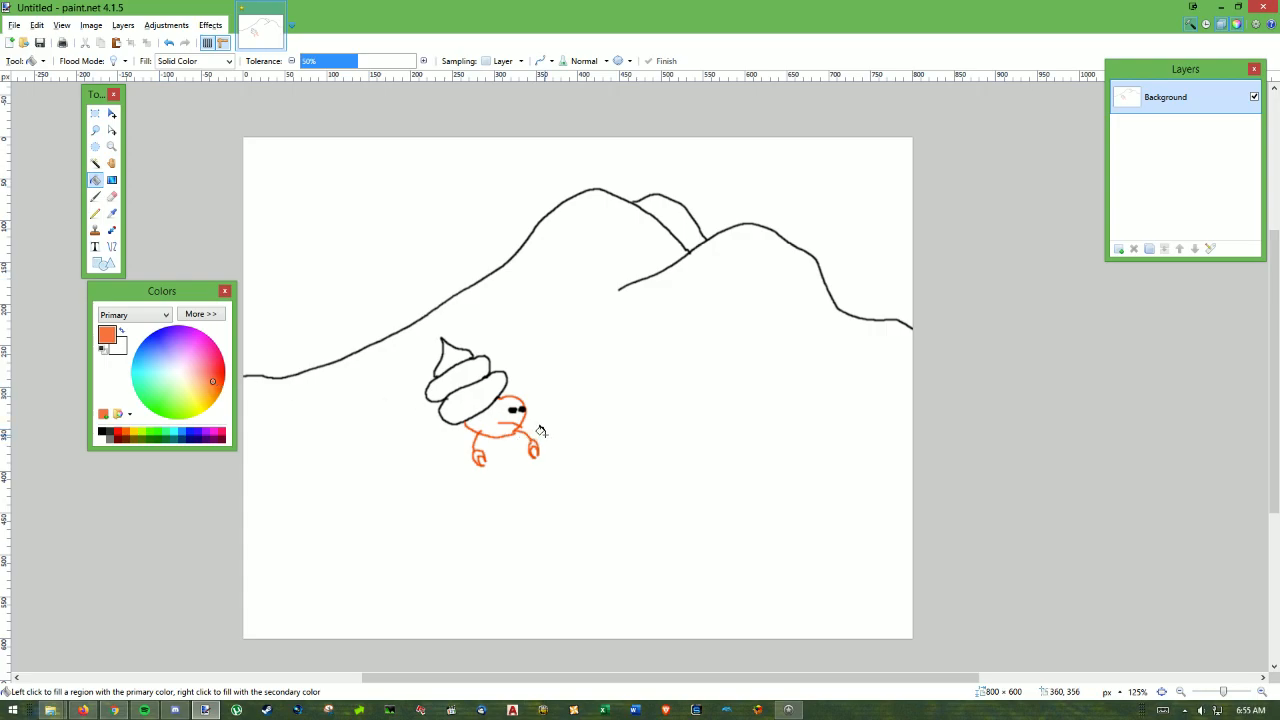
left_click(486, 420)
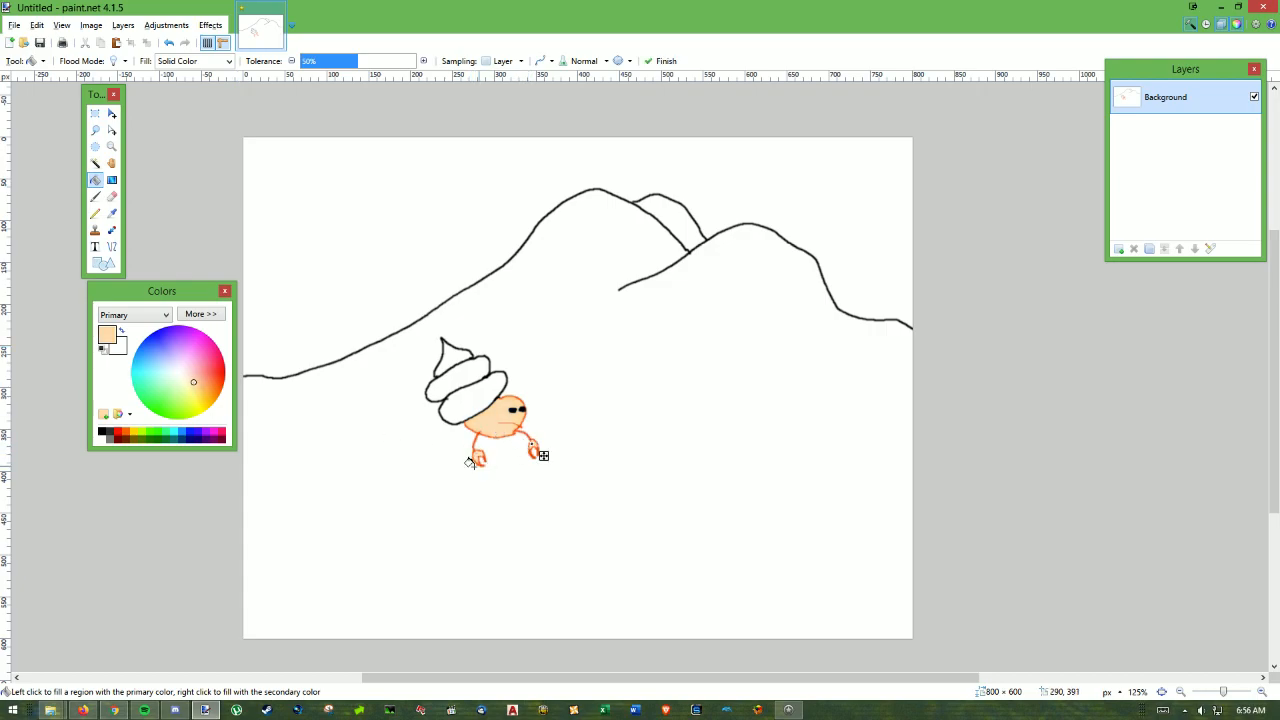
mouse_move(432, 384)
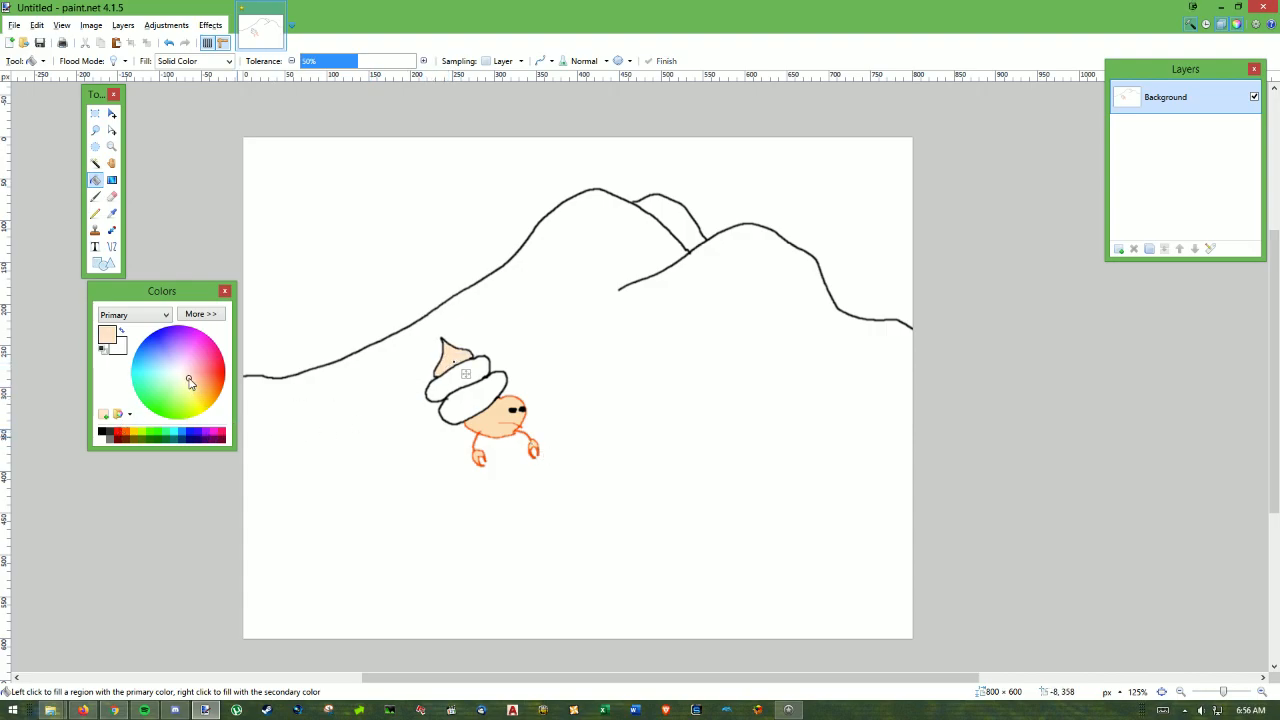
Settle on a lavender blue and fill the crab's coiled shell with it.
left_click(204, 382)
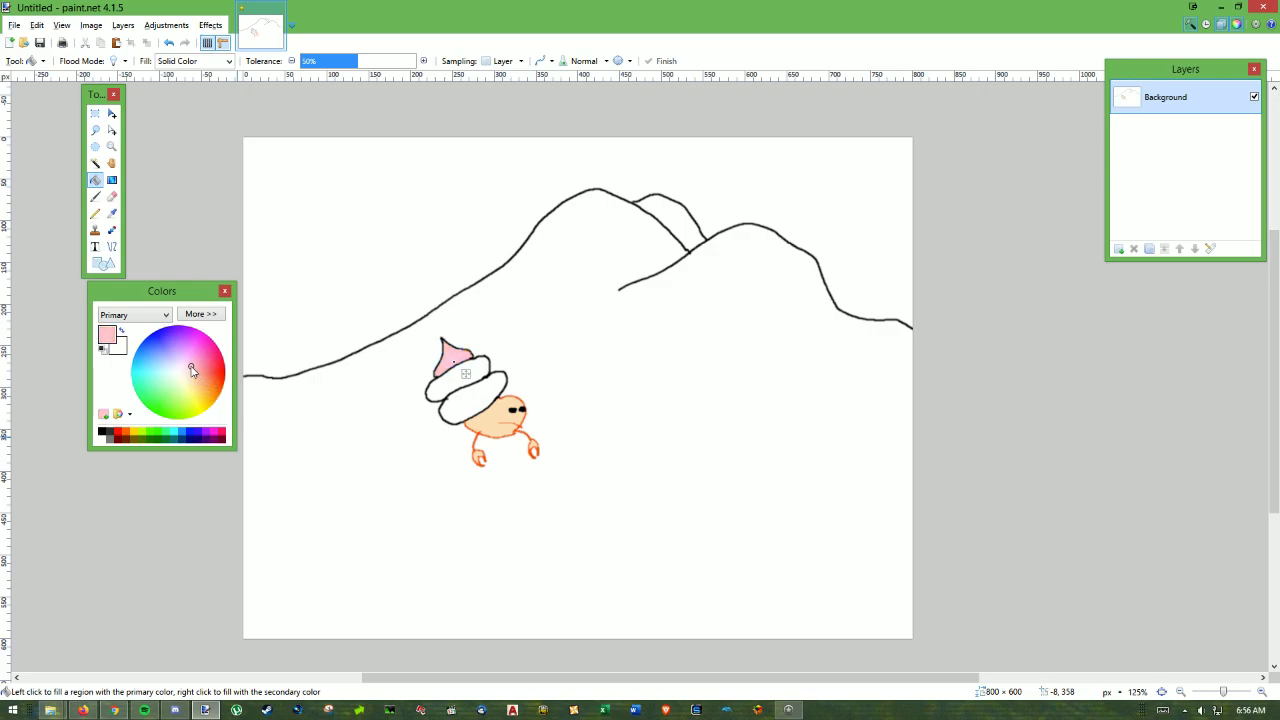
left_click(190, 360)
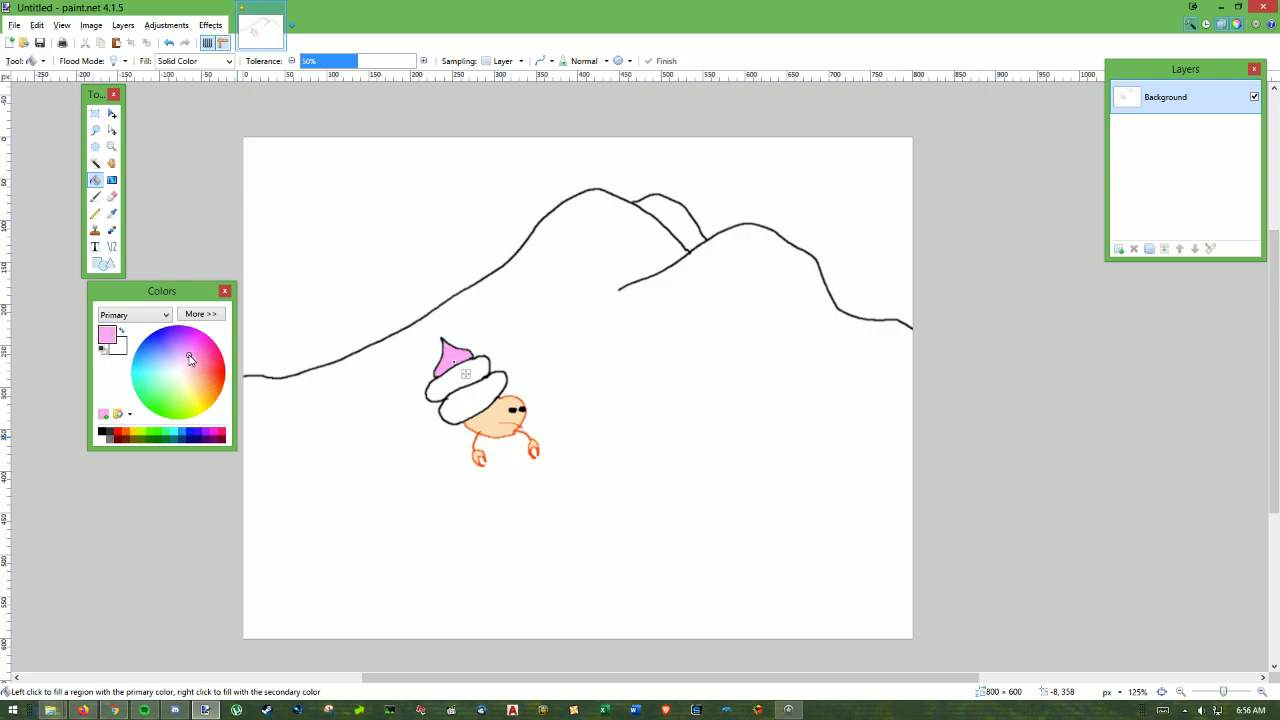
left_click(168, 356)
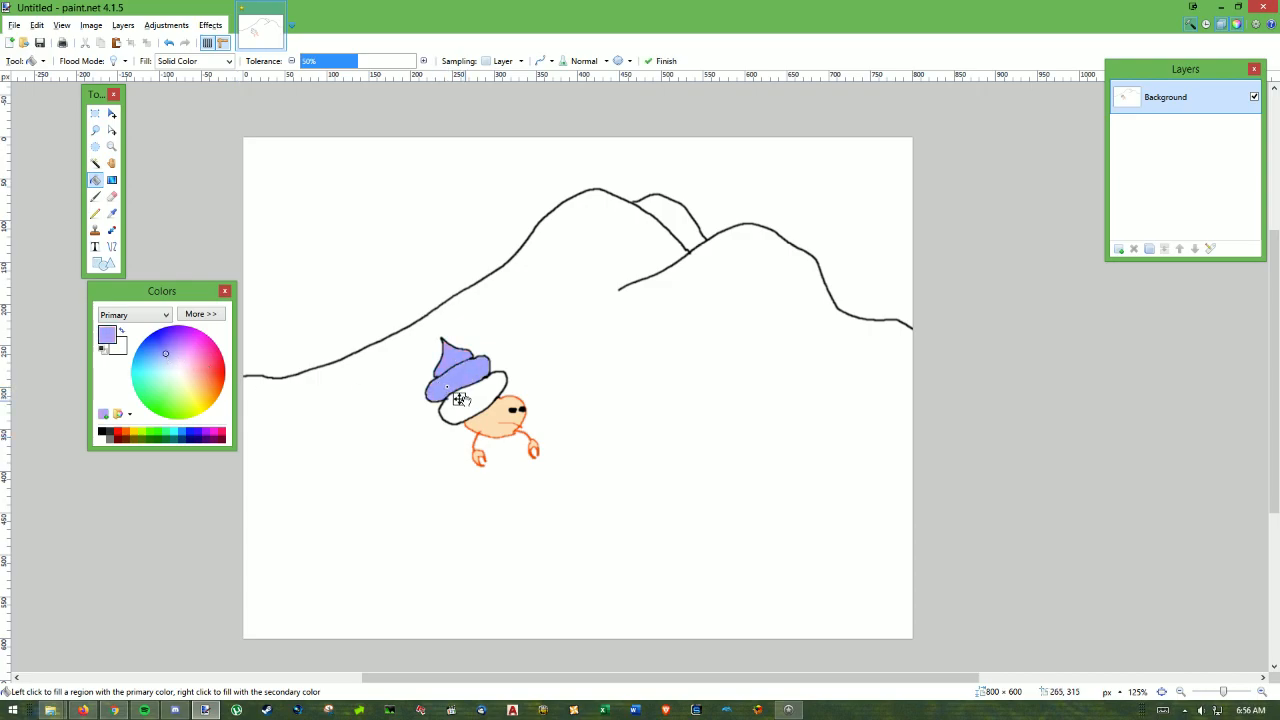
left_click(456, 392)
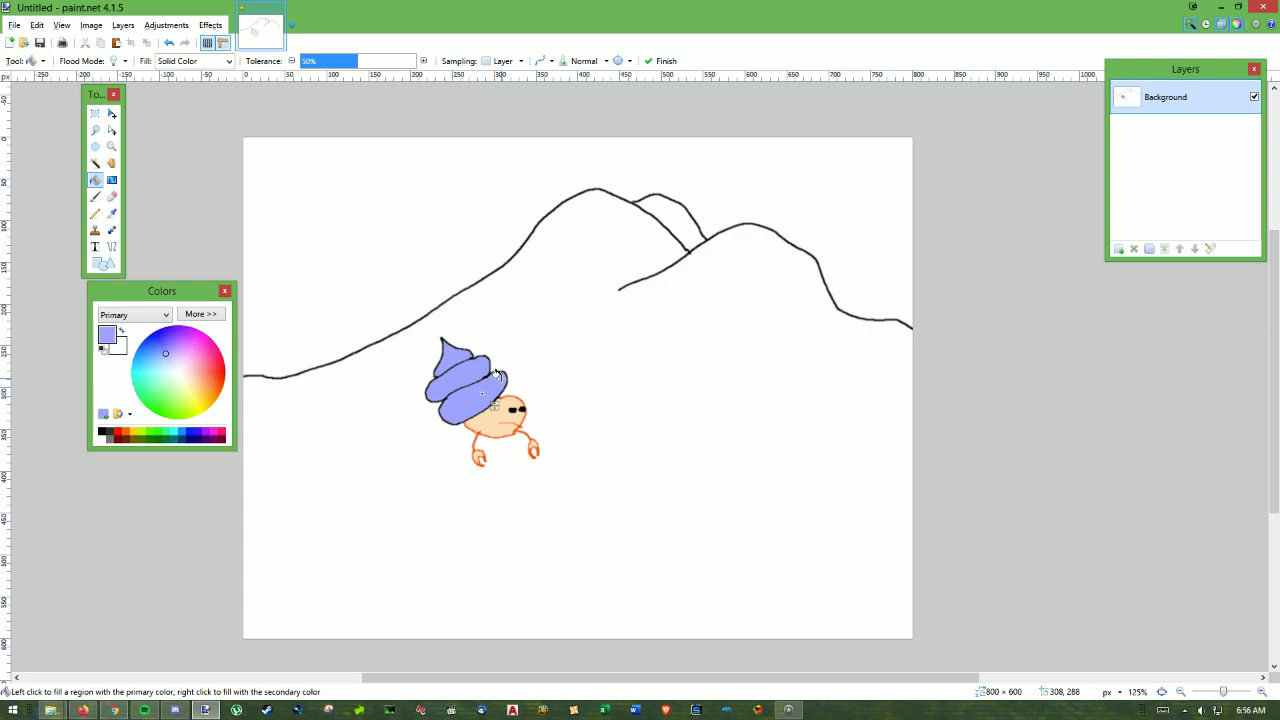
mouse_move(536, 410)
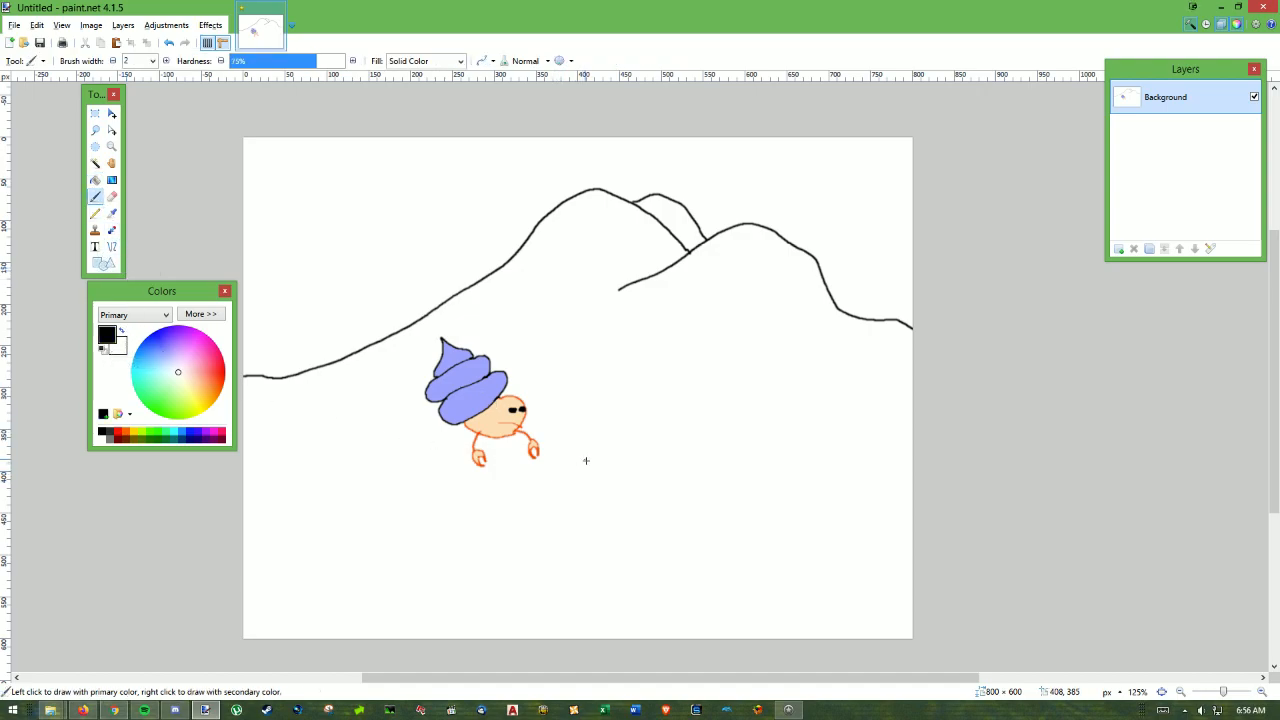
mouse_move(624, 456)
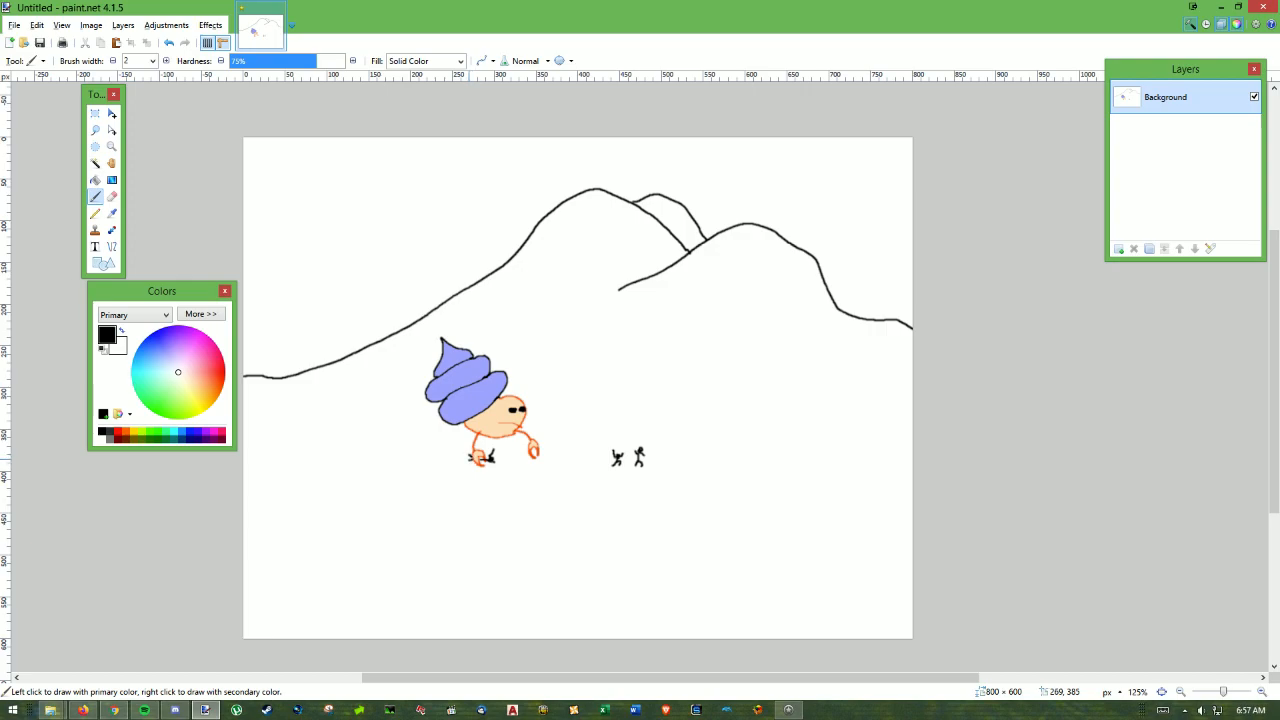
mouse_move(526, 448)
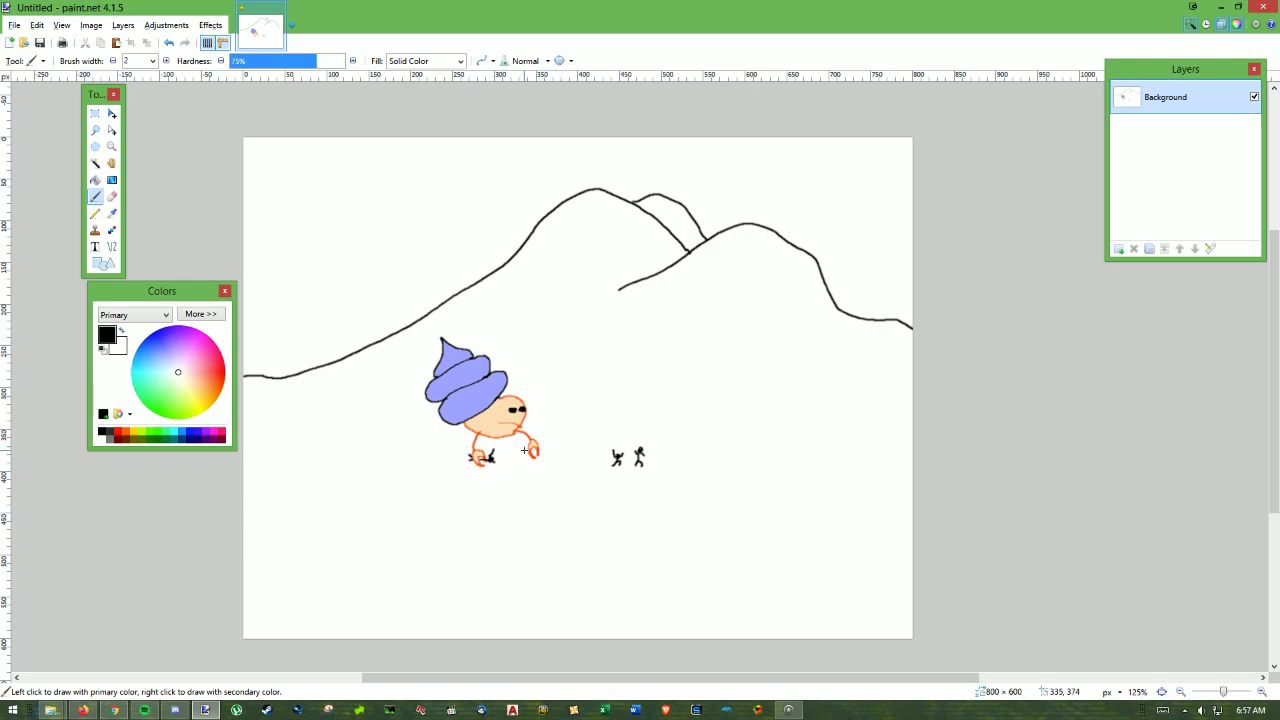
mouse_move(588, 428)
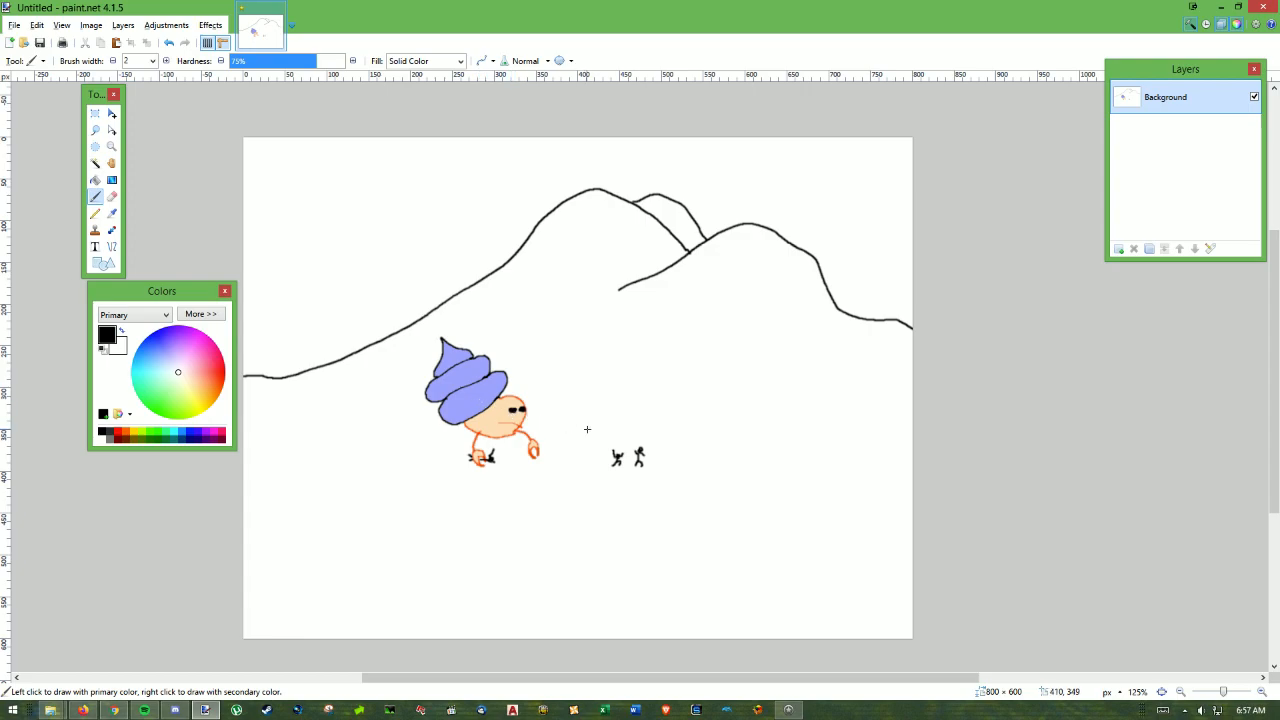
mouse_move(776, 464)
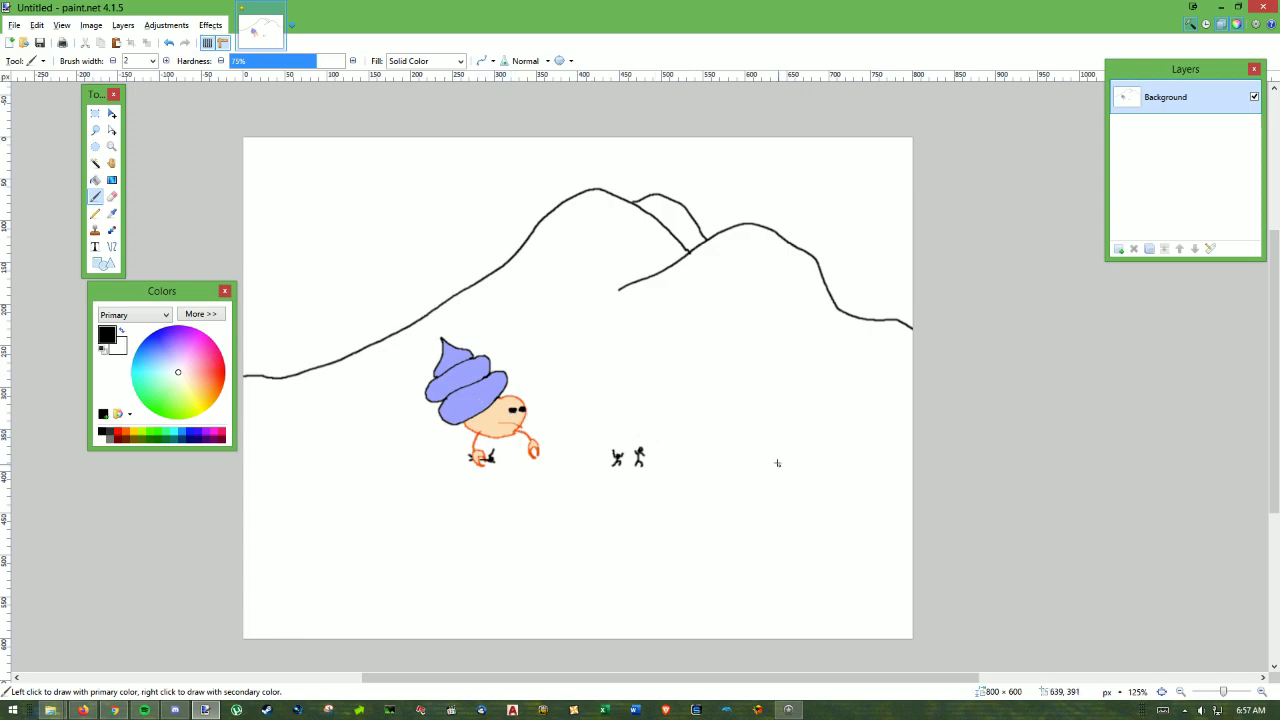
mouse_move(786, 466)
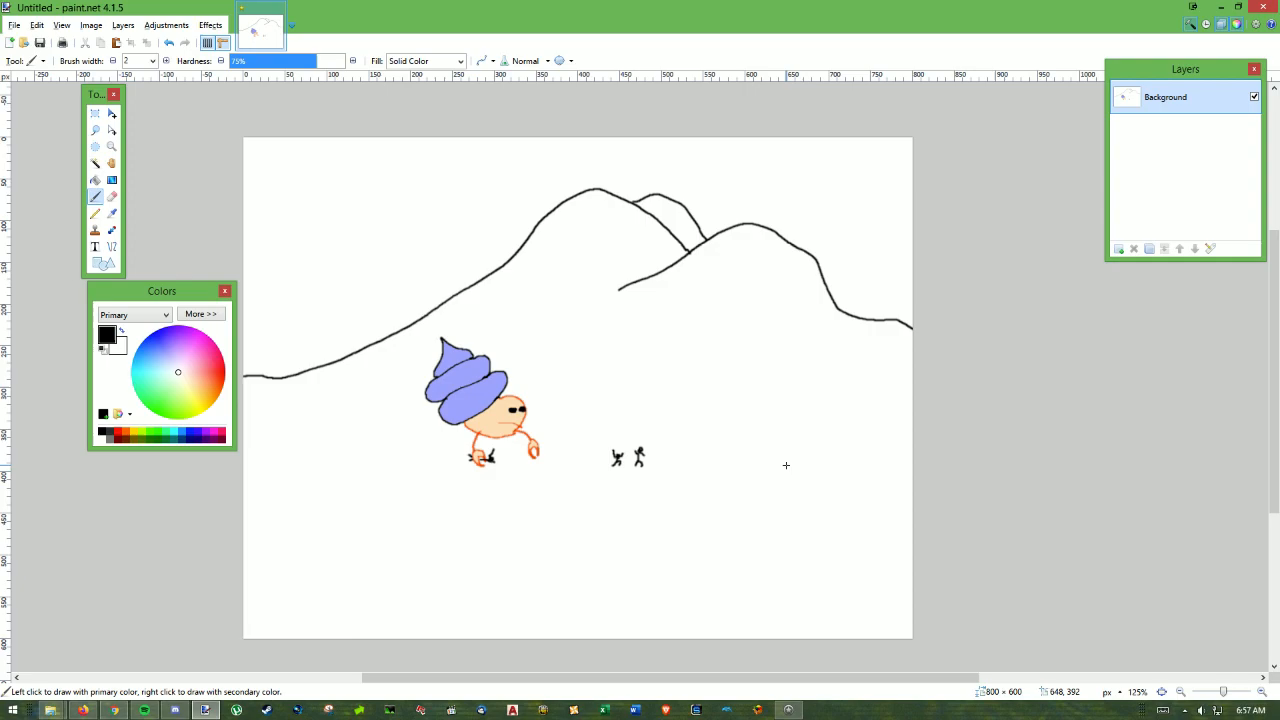
mouse_move(764, 456)
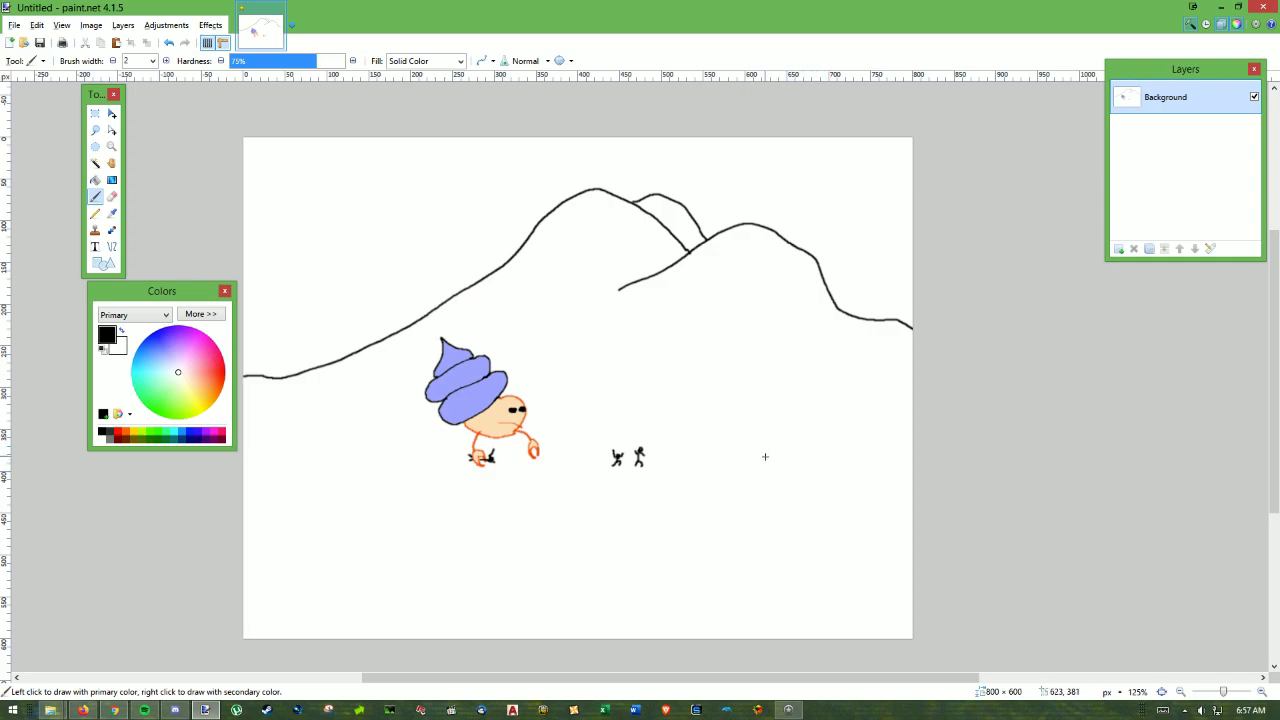
Draw a black boot outline with toe, sole, heel and ankle, then add laces and eyelets.
left_click_drag(780, 432, 756, 460)
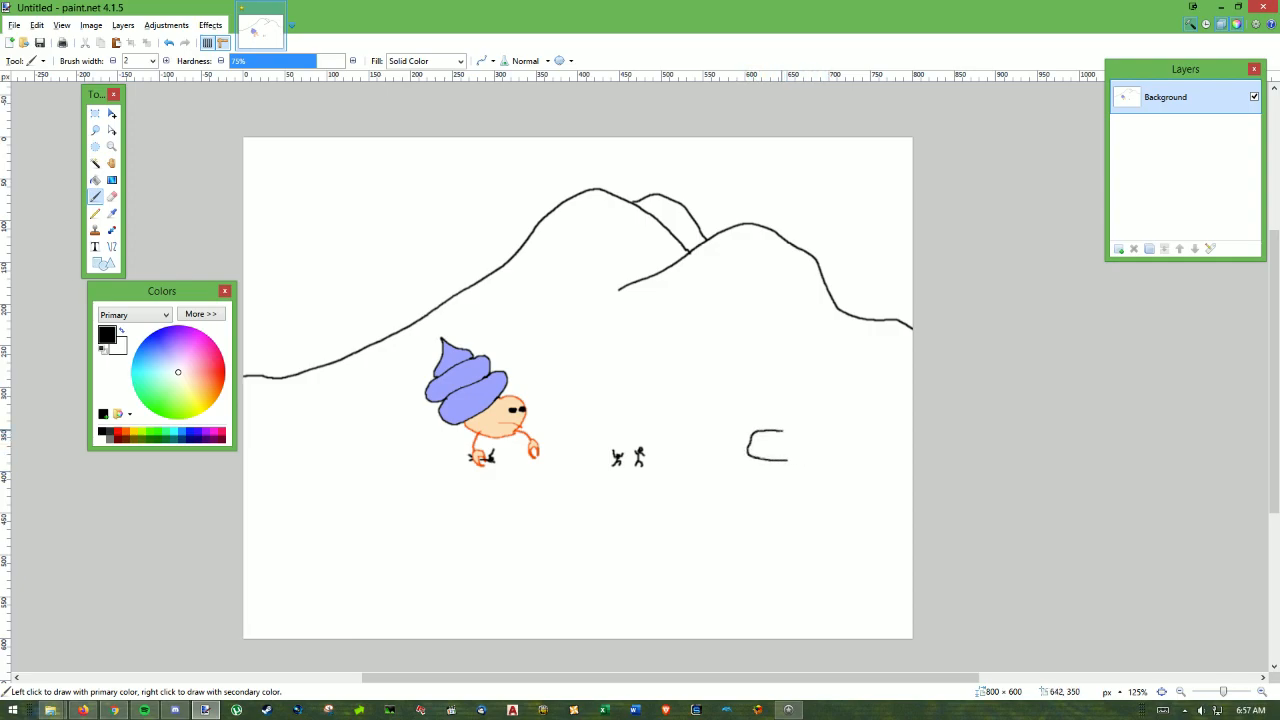
left_click_drag(756, 460, 850, 390)
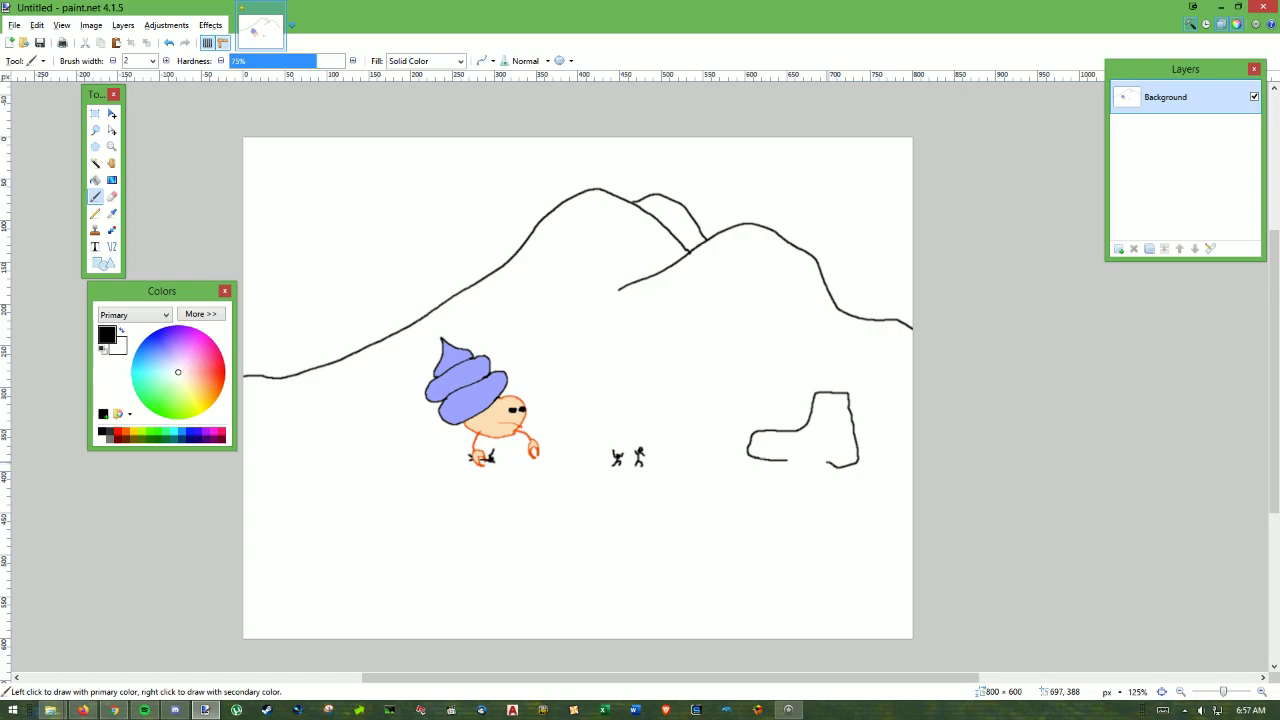
left_click_drag(760, 464, 844, 460)
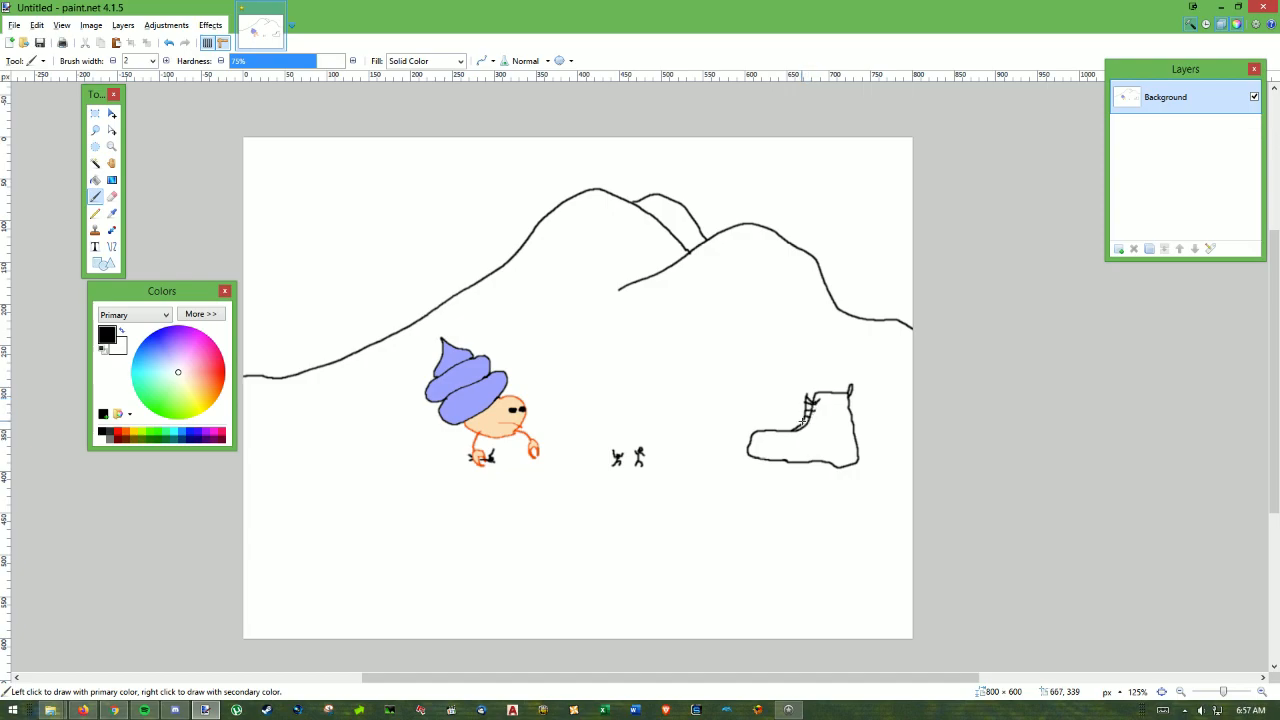
mouse_move(816, 404)
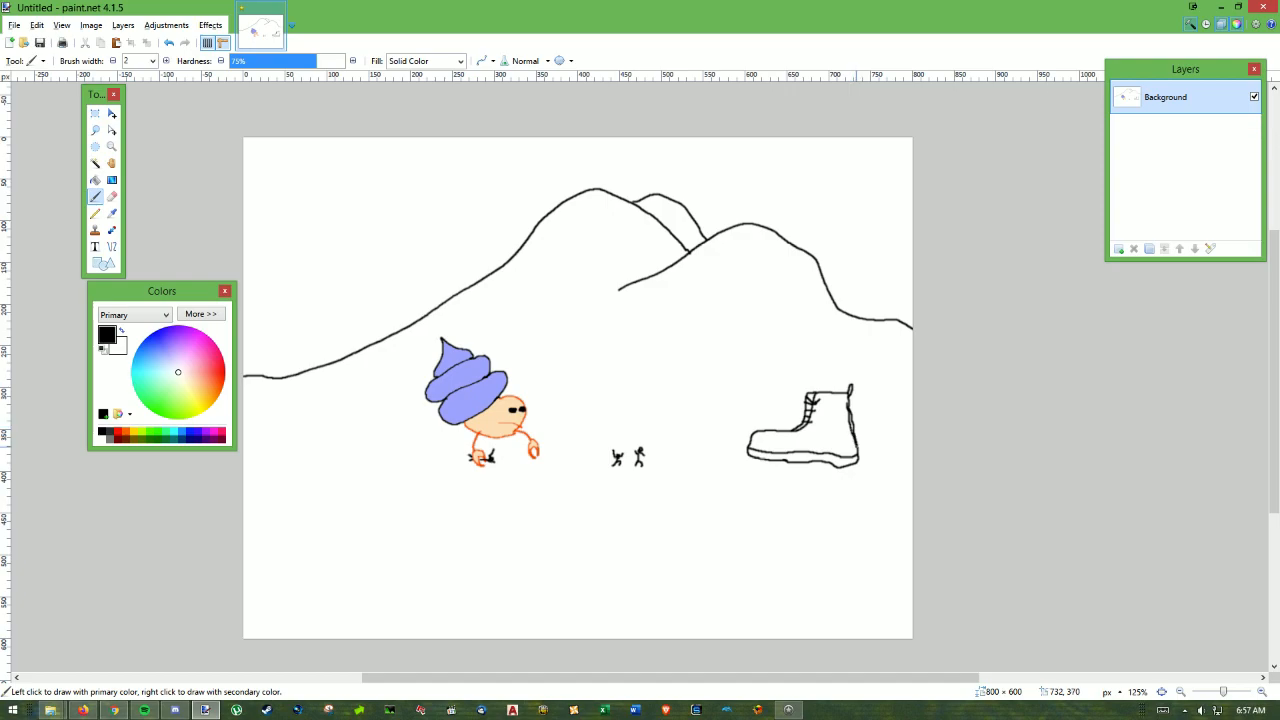
mouse_move(732, 440)
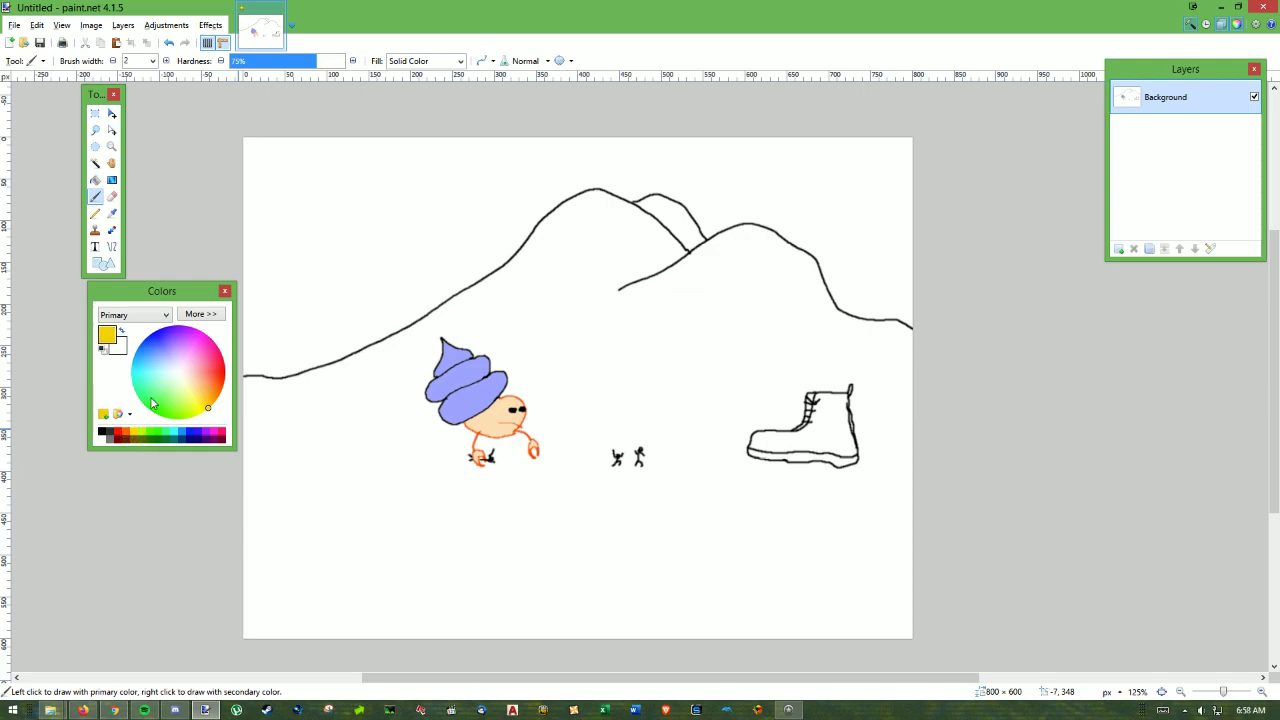
Darken the orange to a brownish tan and fill the boot house with it.
left_click(200, 314)
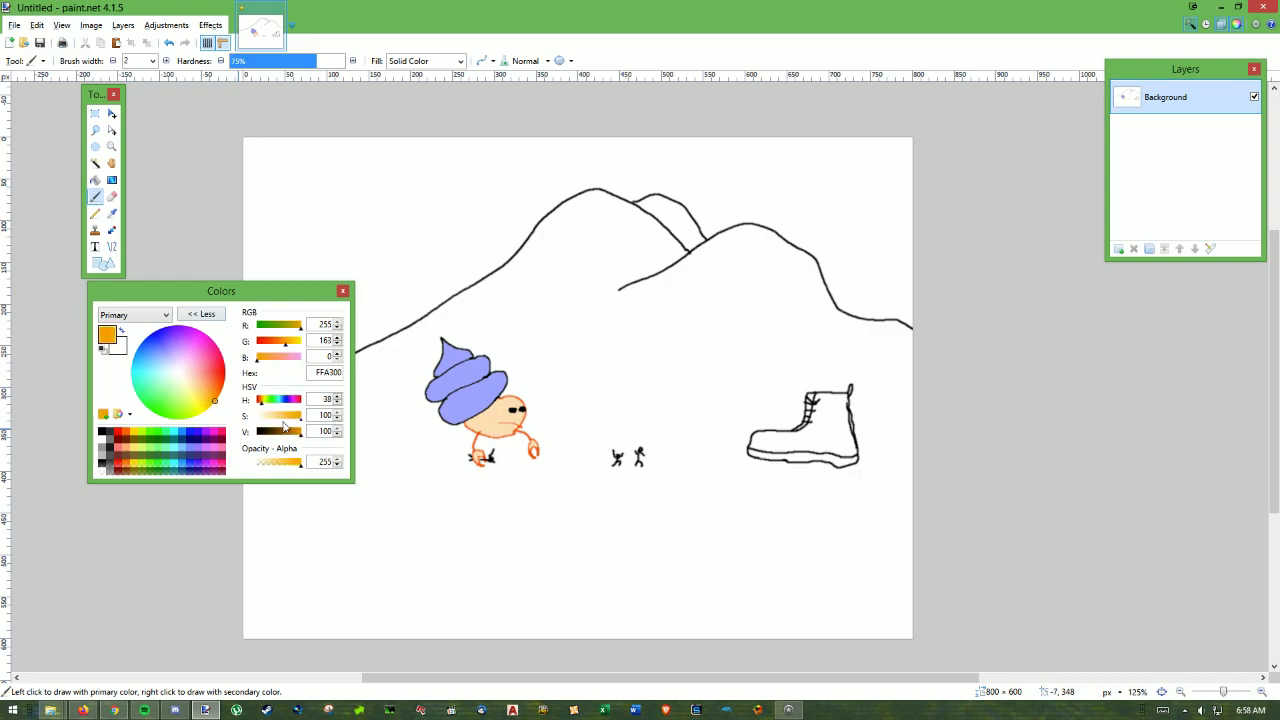
left_click_drag(300, 432, 290, 432)
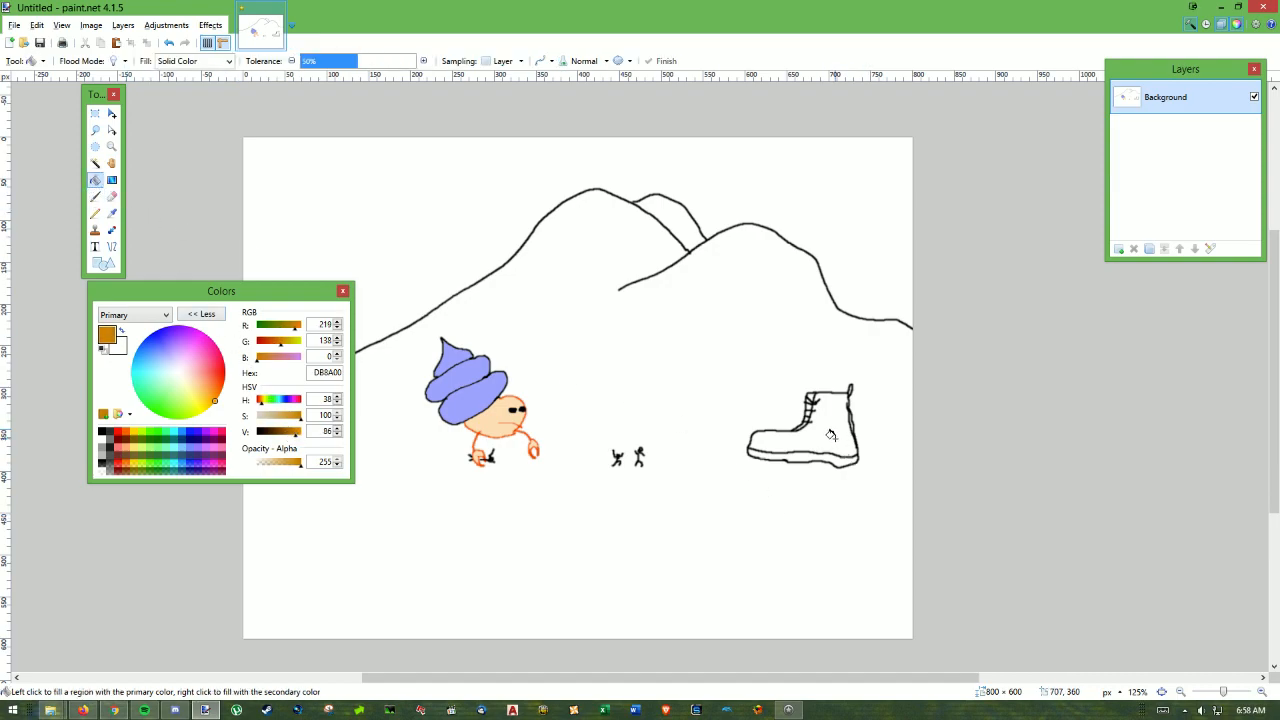
left_click(830, 432)
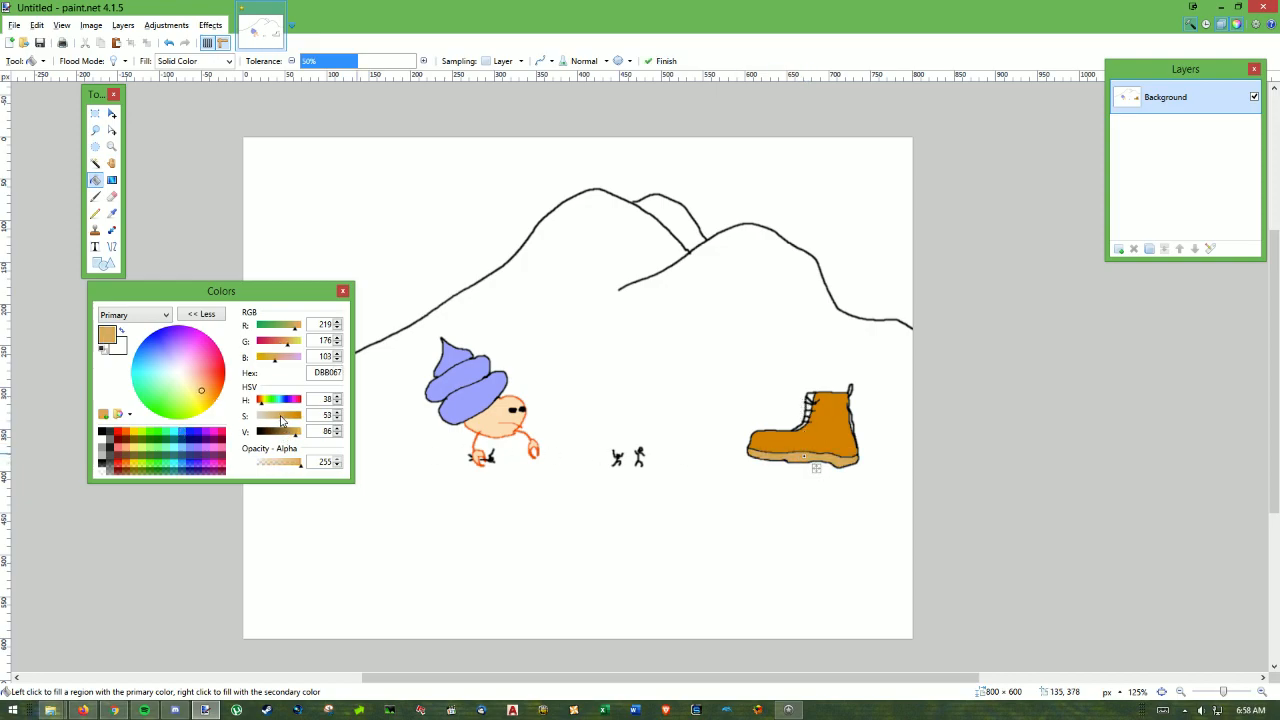
mouse_move(96, 214)
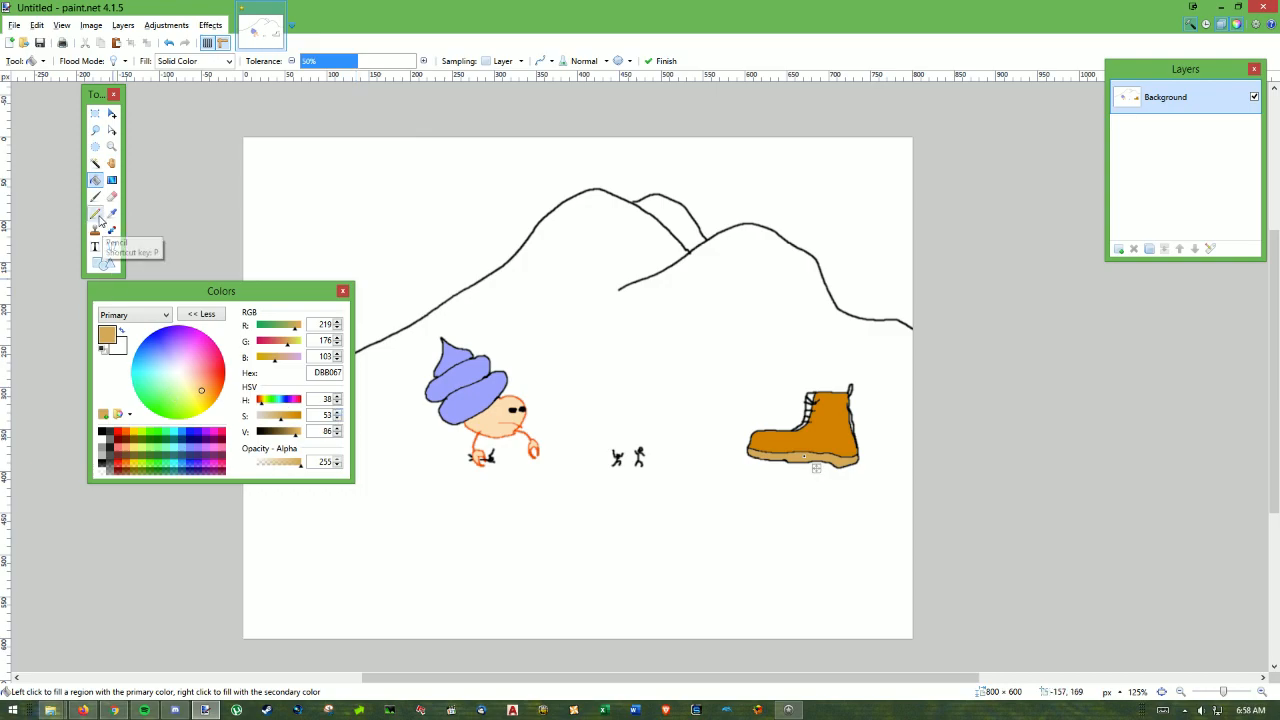
left_click(96, 198)
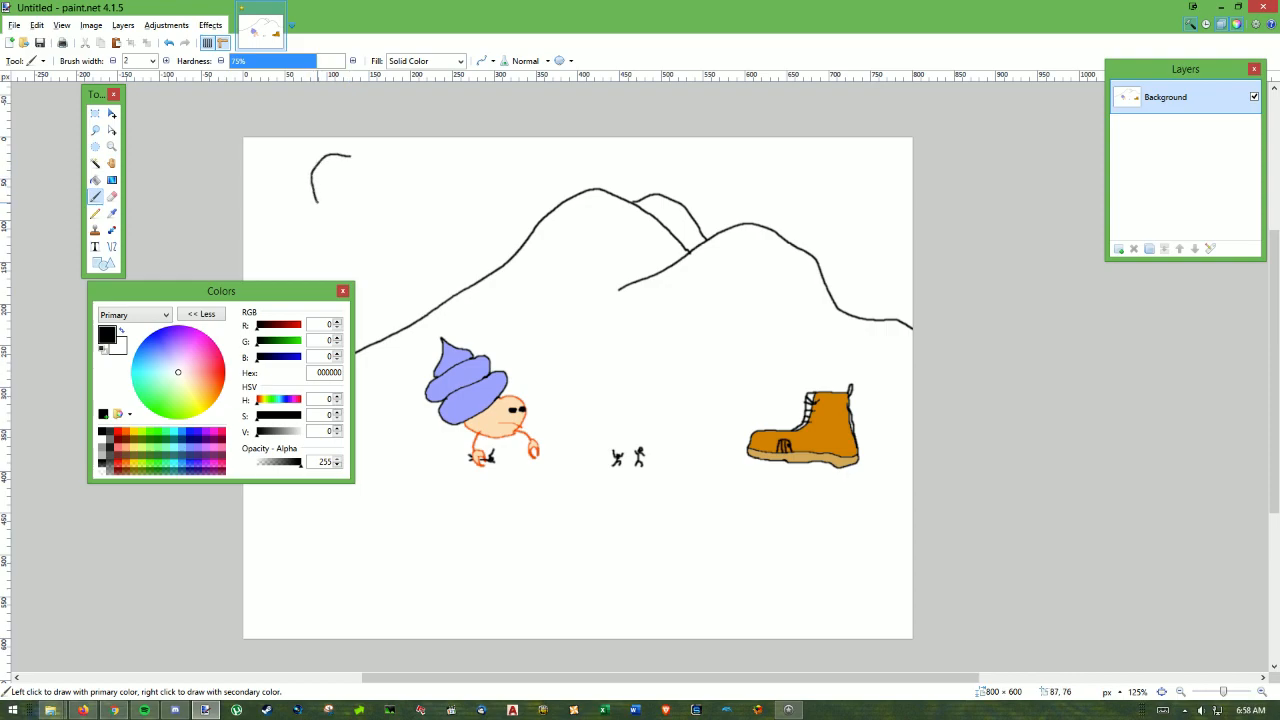
Draw the sun's round black outline with an eye and nose inside it.
left_click_drag(340, 156, 340, 200)
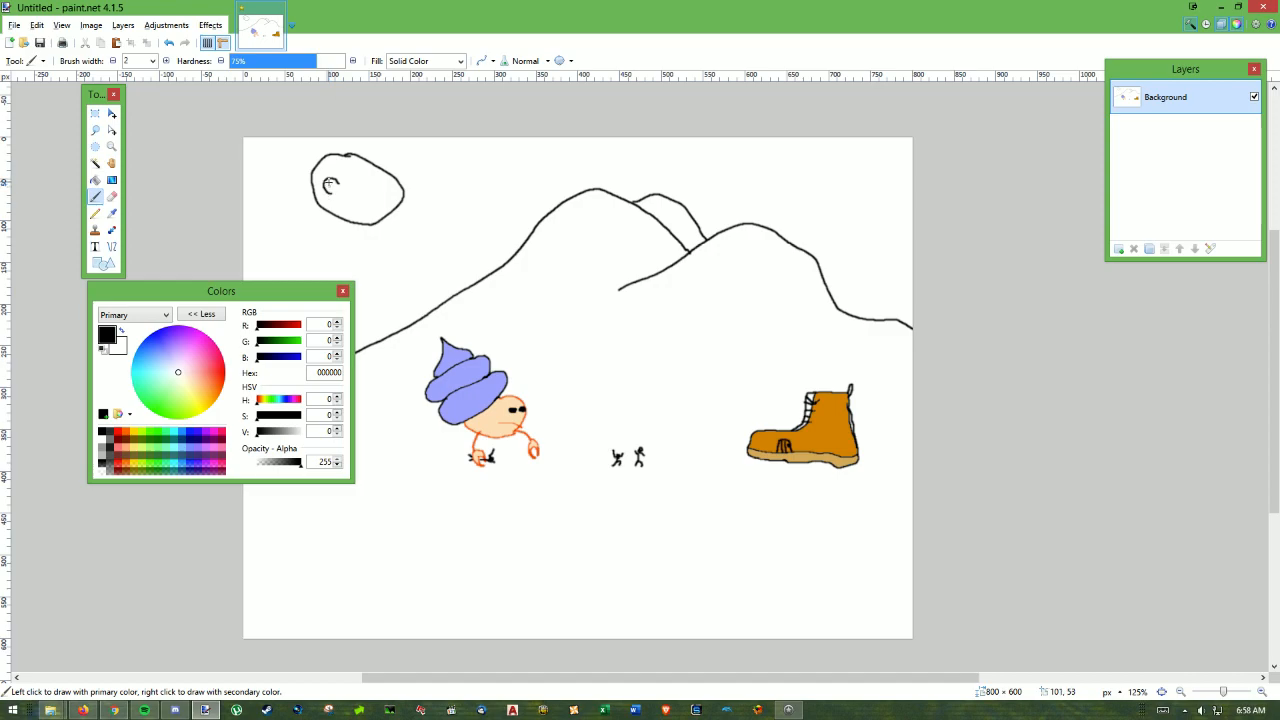
mouse_move(342, 184)
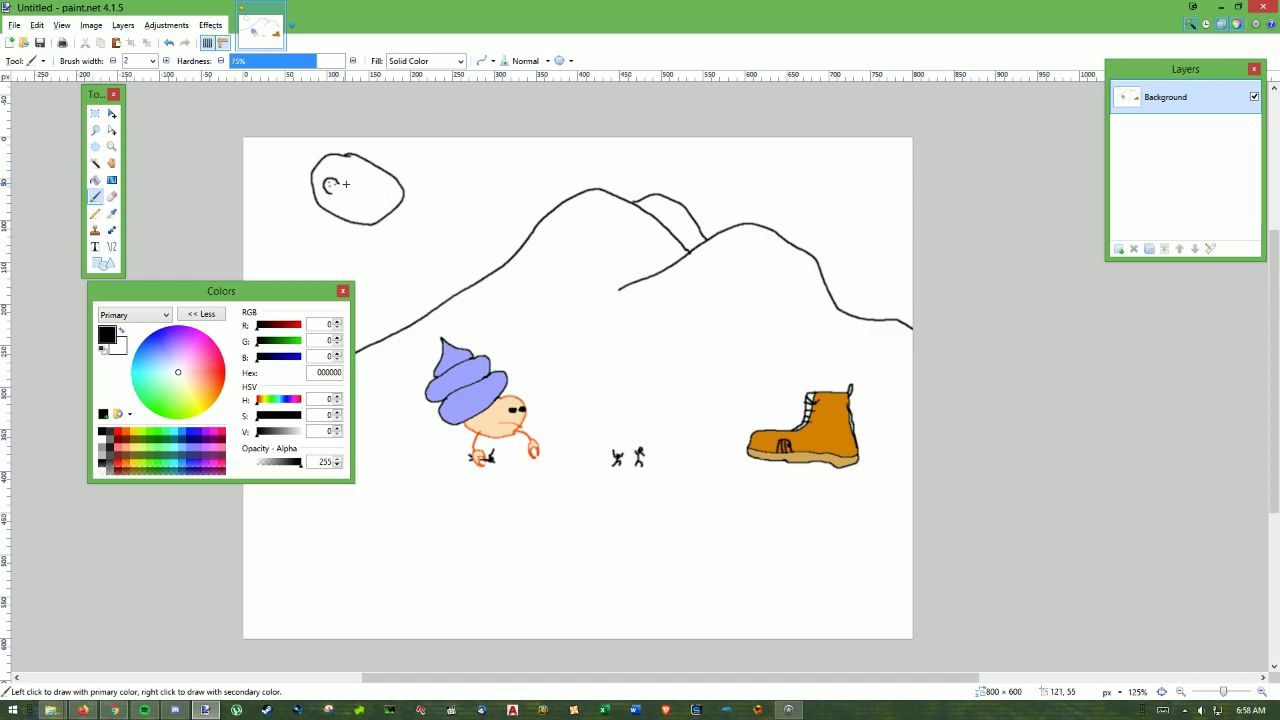
left_click(376, 190)
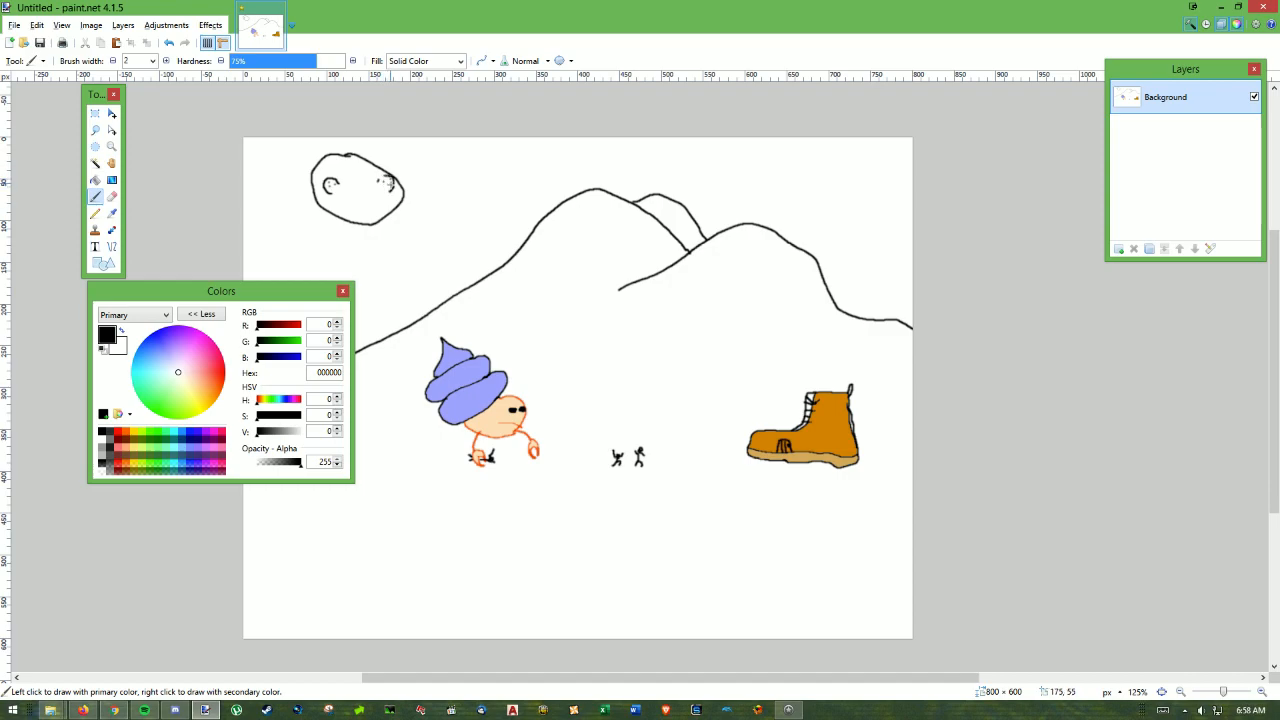
mouse_move(340, 196)
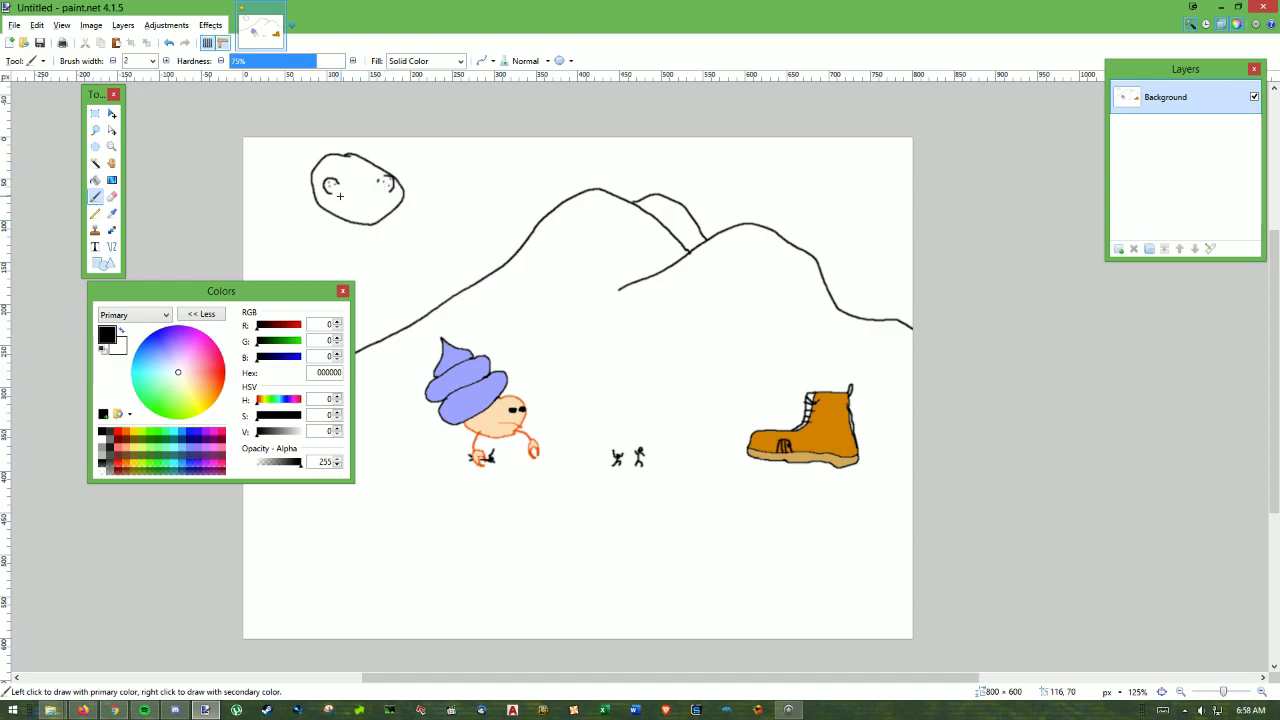
left_click_drag(330, 196, 360, 192)
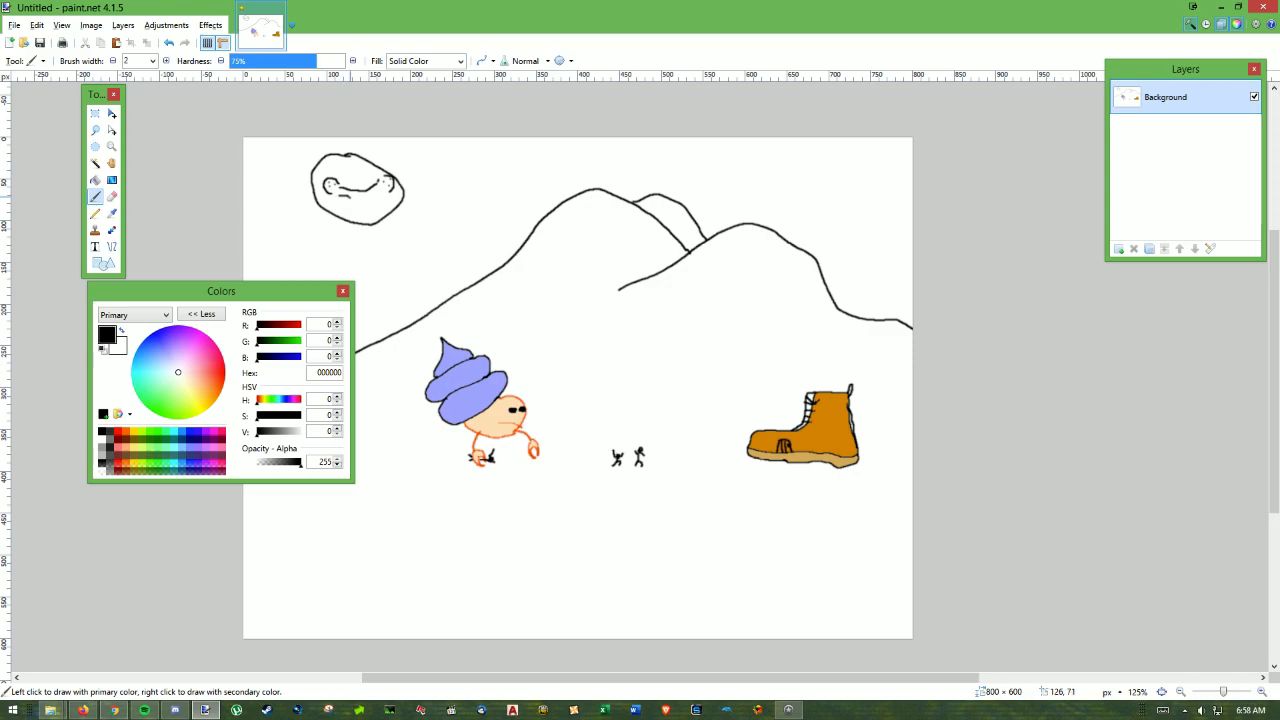
mouse_move(356, 190)
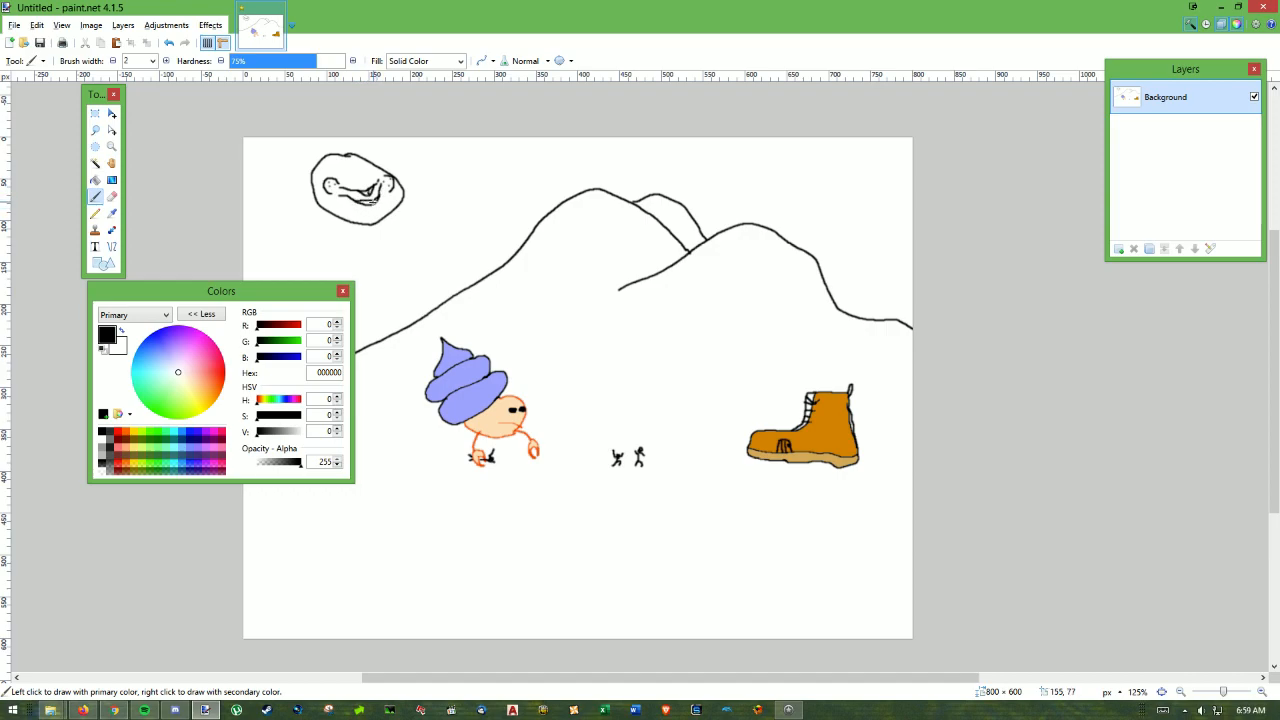
mouse_move(308, 212)
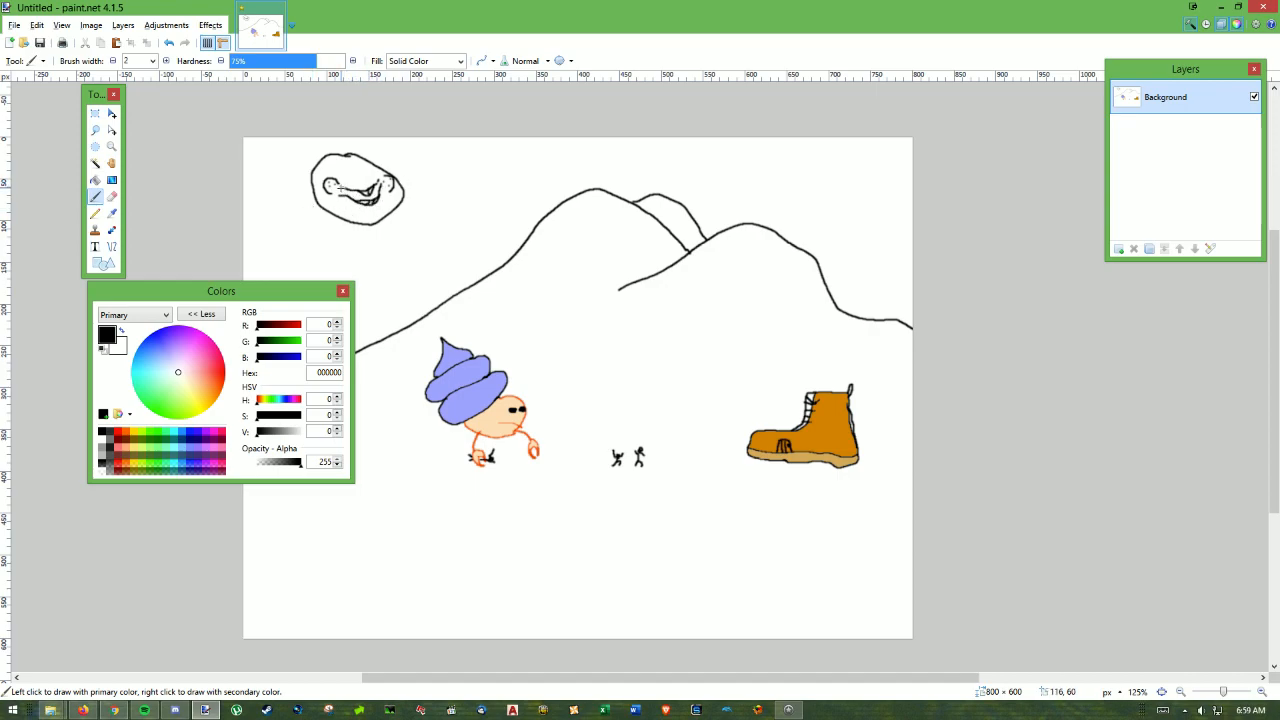
mouse_move(312, 244)
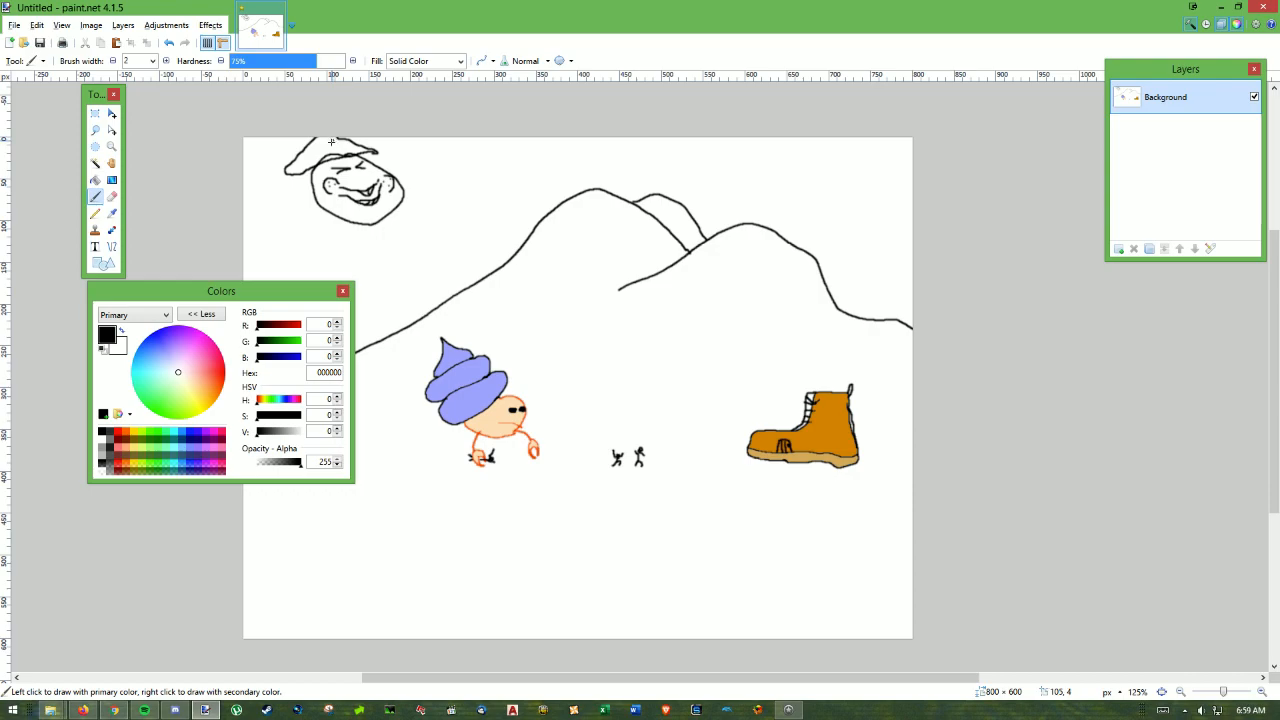
mouse_move(332, 140)
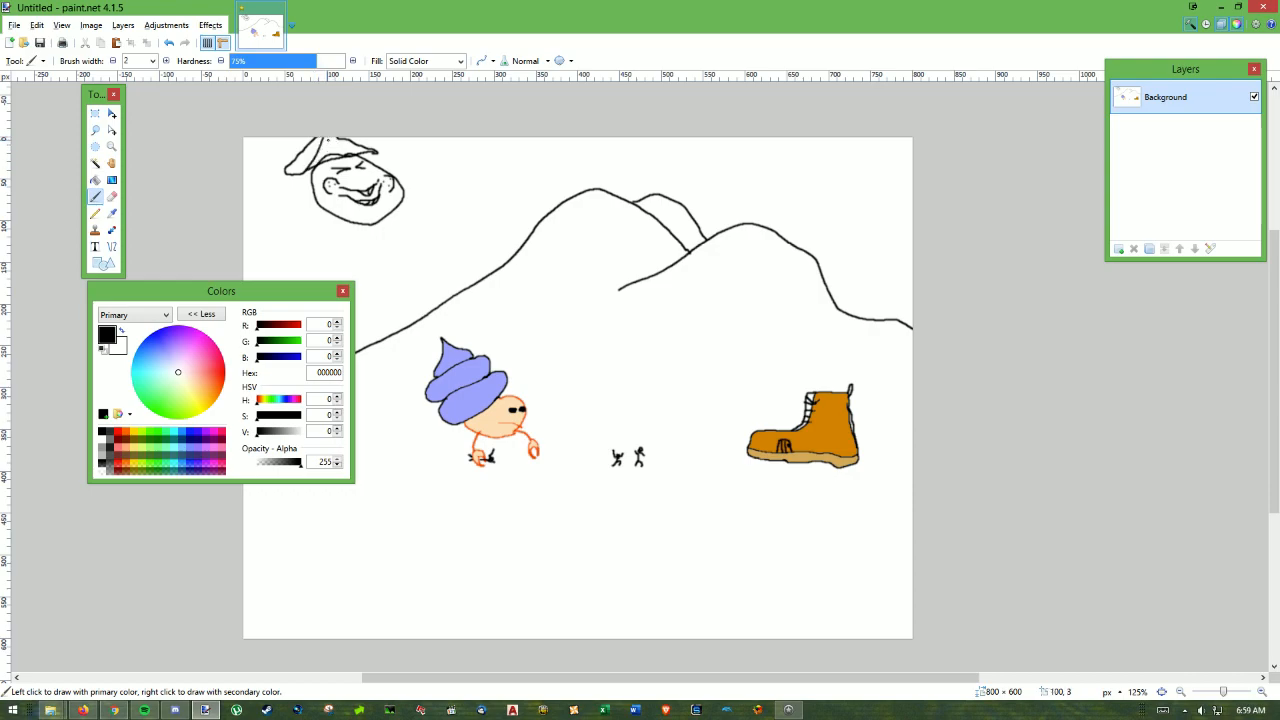
mouse_move(356, 152)
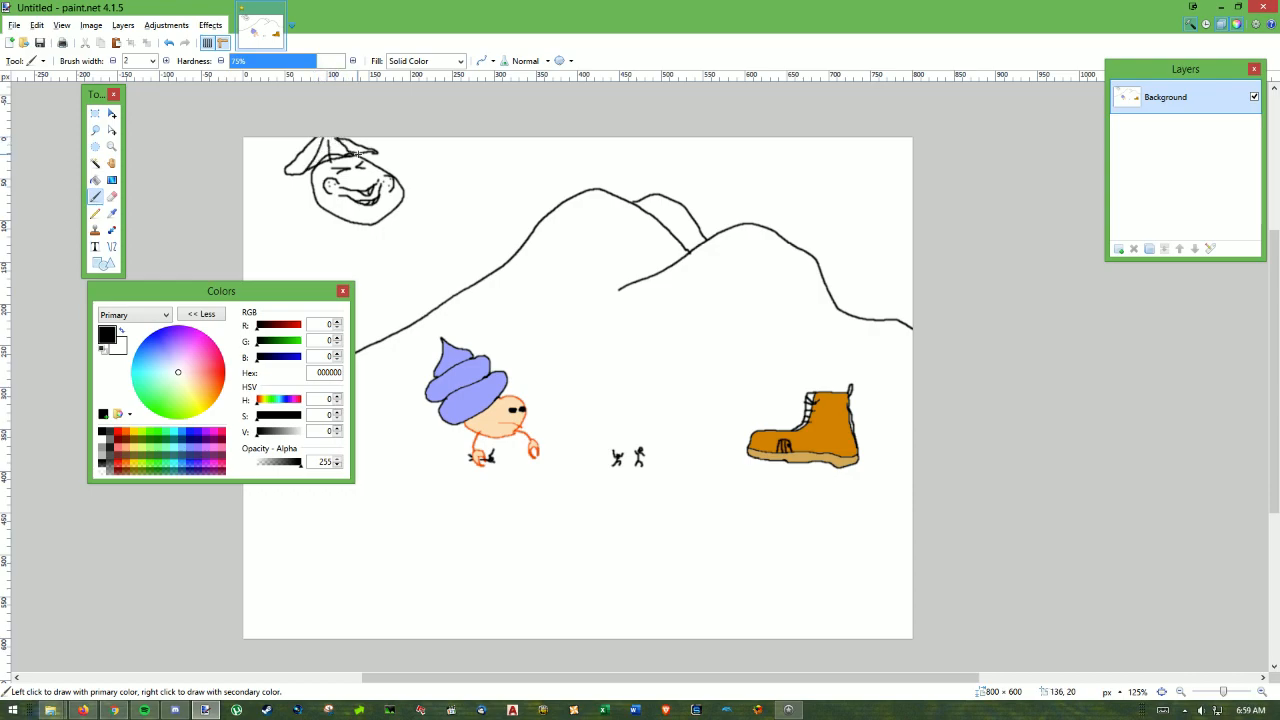
mouse_move(580, 368)
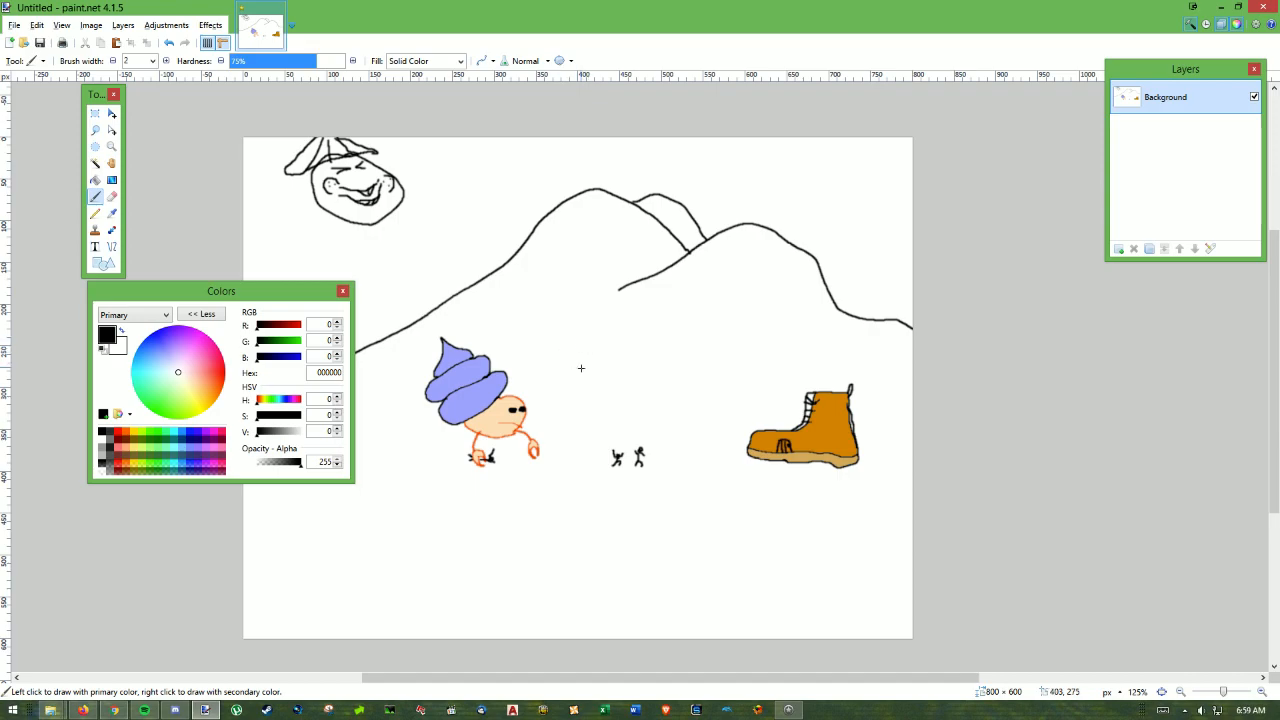
mouse_move(350, 236)
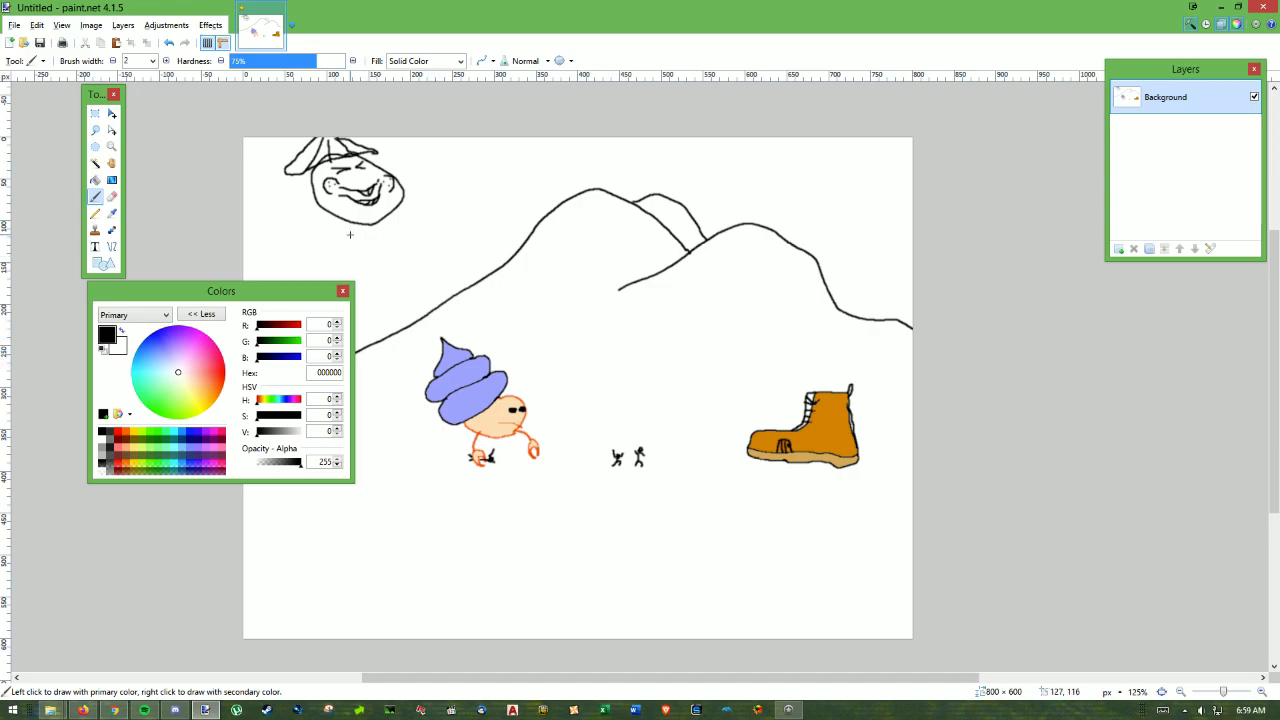
mouse_move(304, 242)
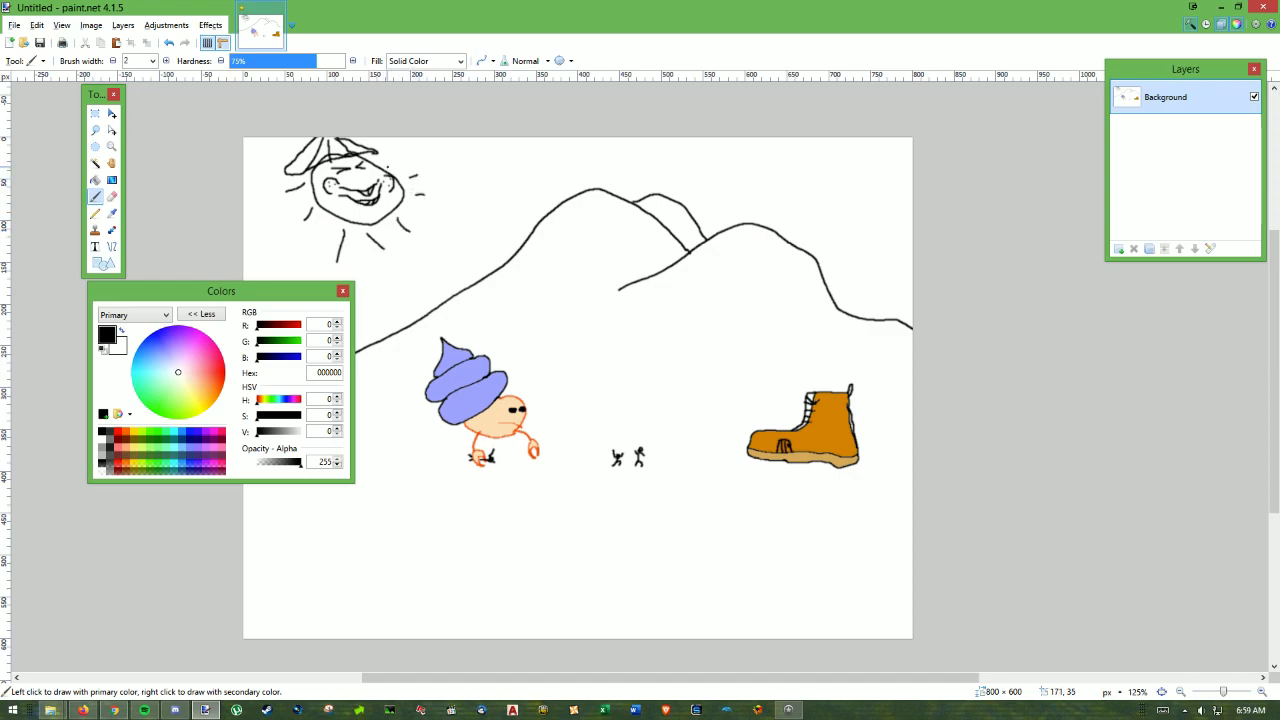
mouse_move(536, 278)
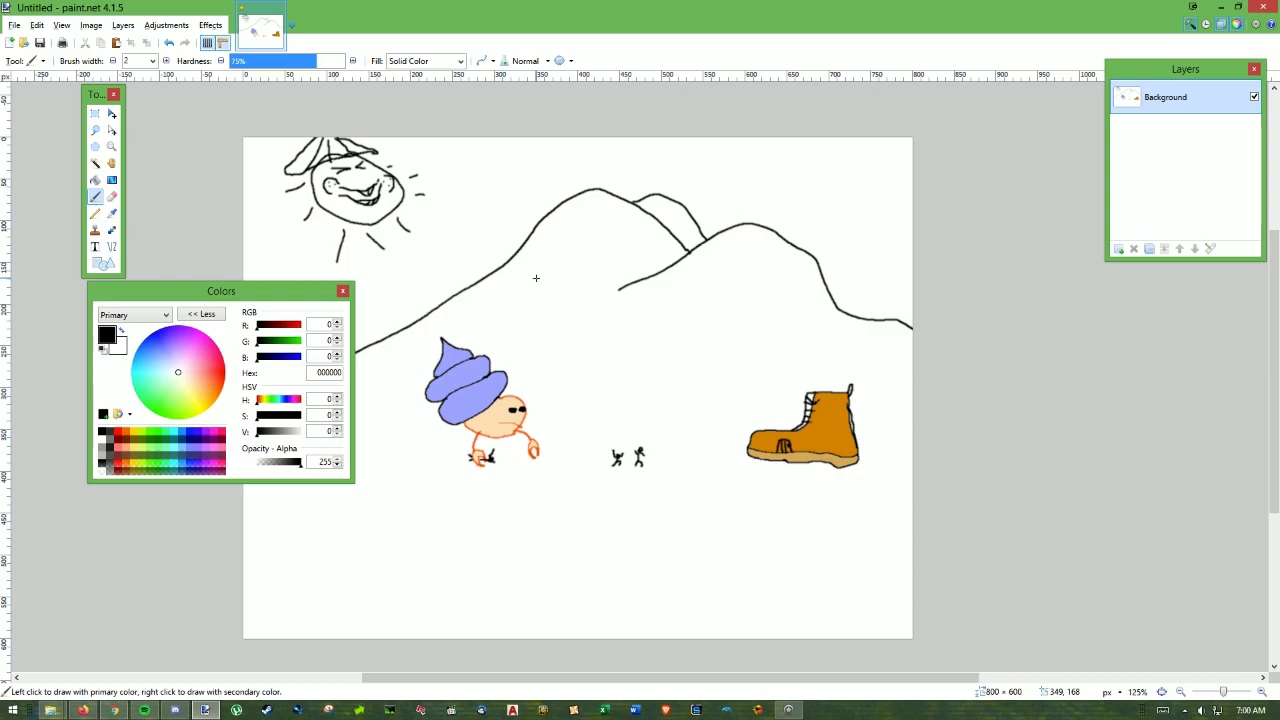
mouse_move(262, 340)
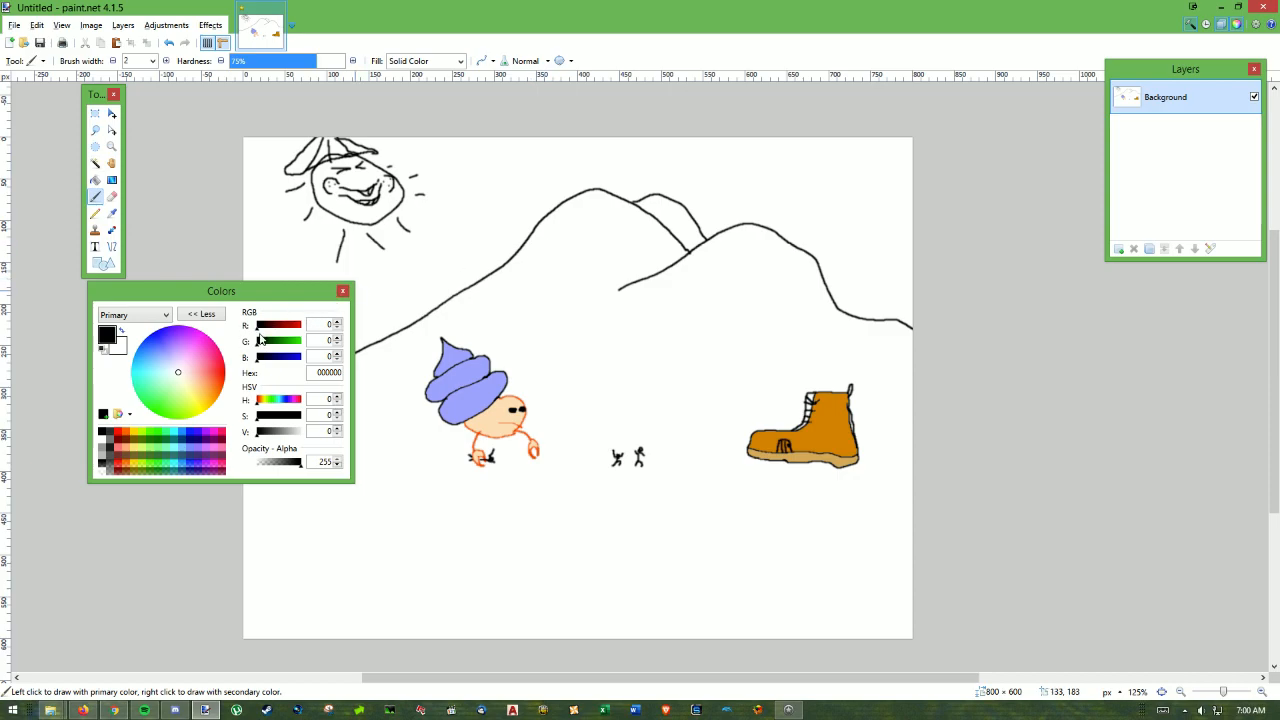
mouse_move(198, 412)
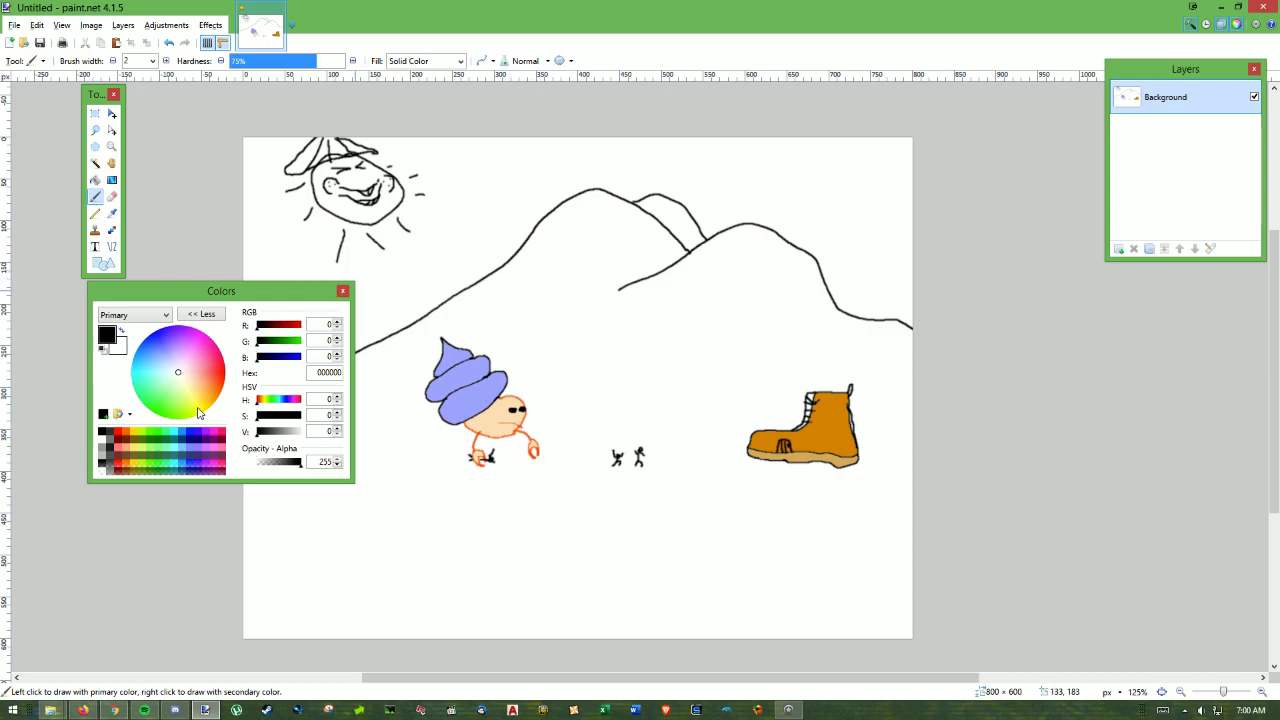
Pick bright yellow and fill the sun's face with it.
left_click(200, 404)
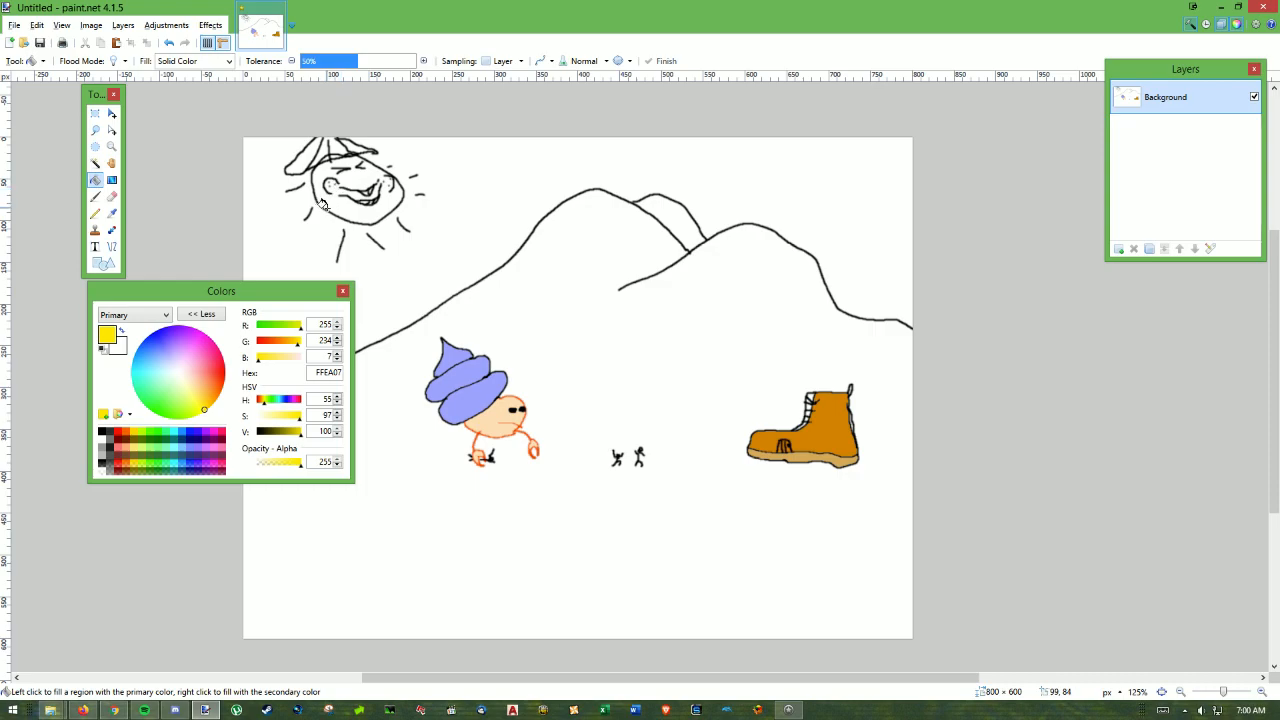
left_click(350, 210)
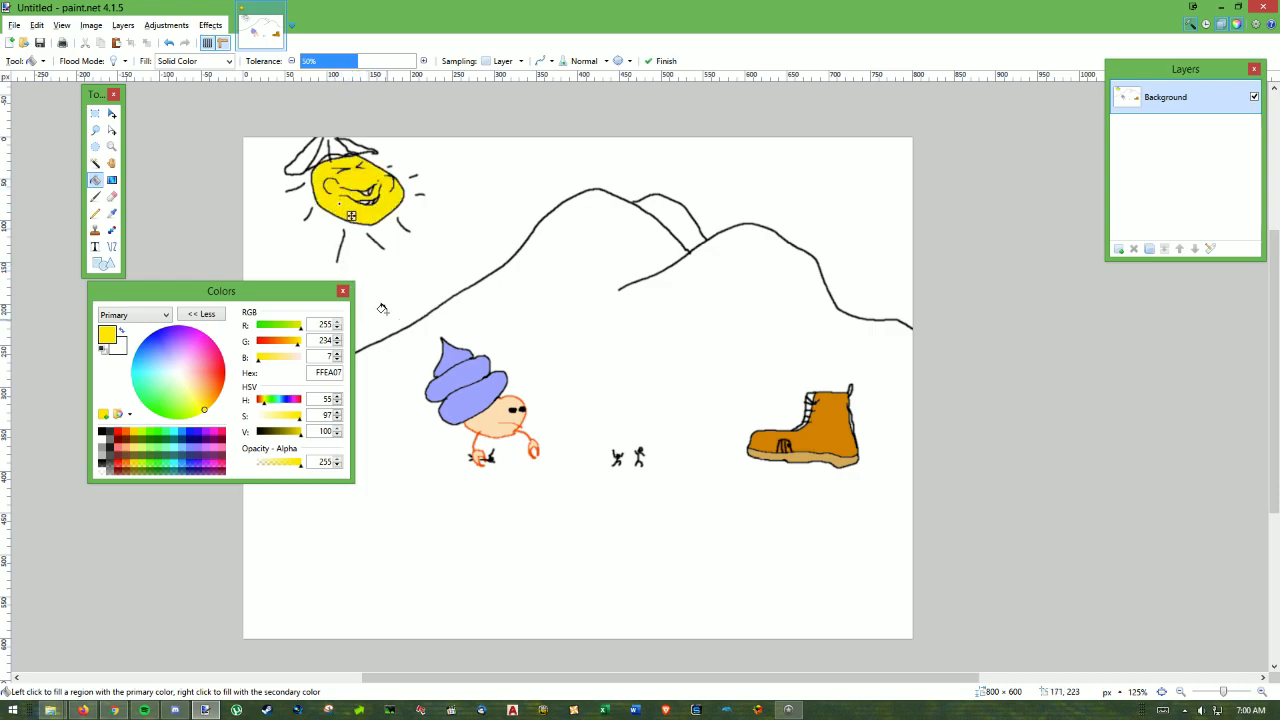
mouse_move(352, 292)
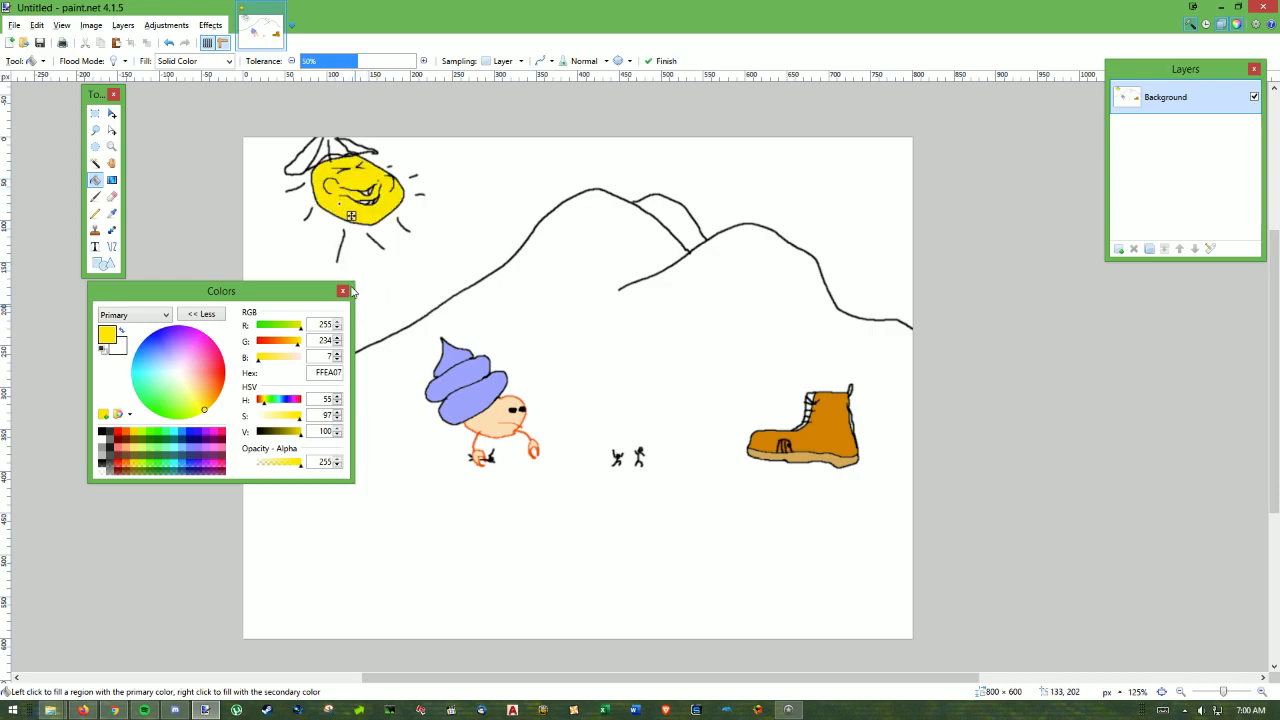